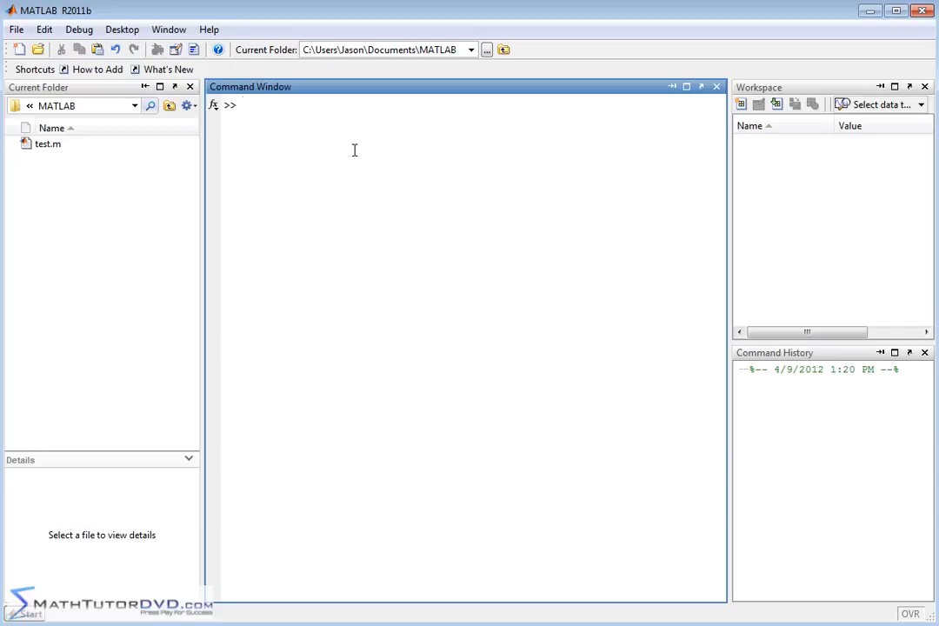
- Declare x as a symbolic variable with syms x
click(261, 104)
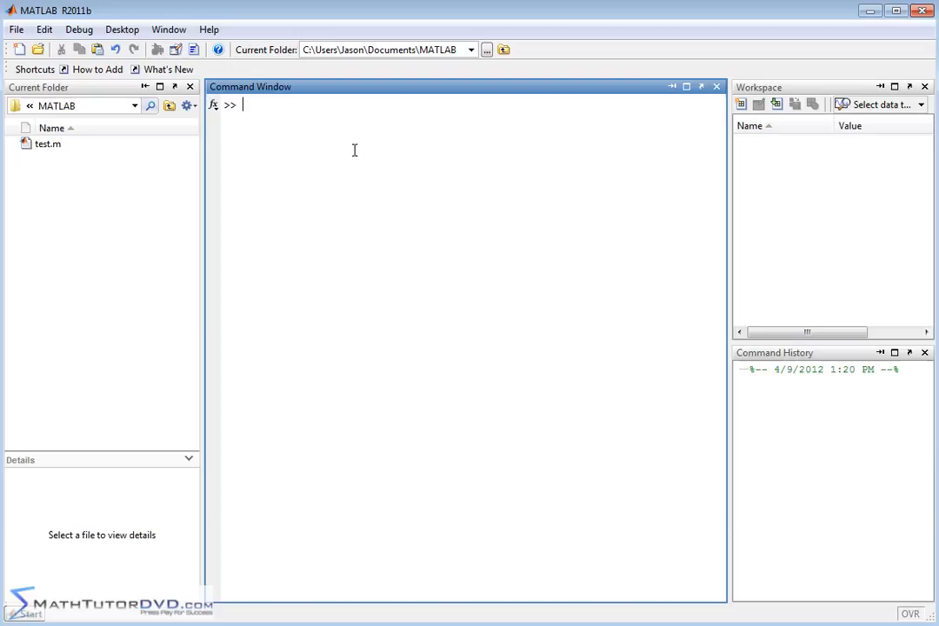
mouse_move(329, 151)
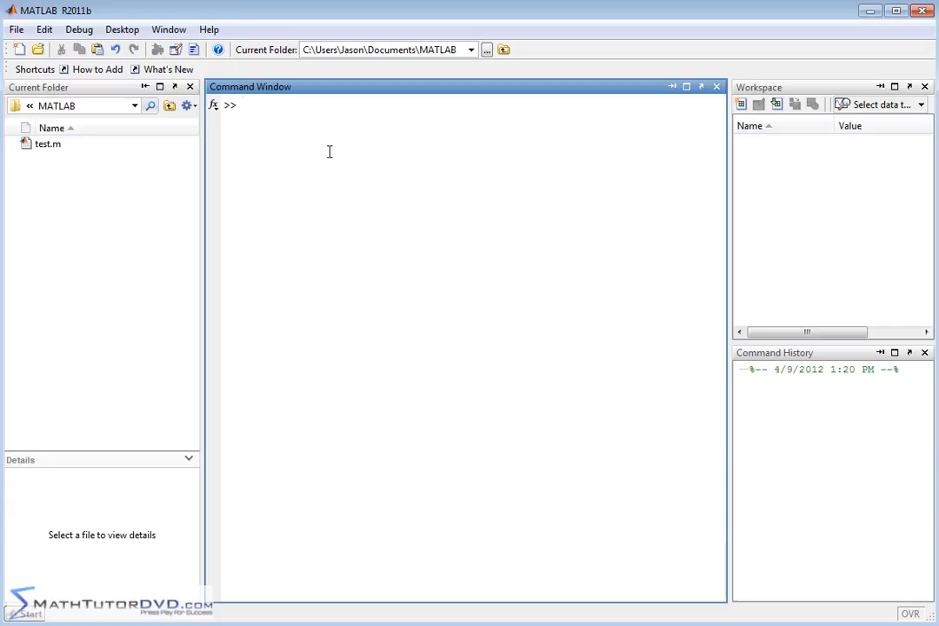
text(syms x)
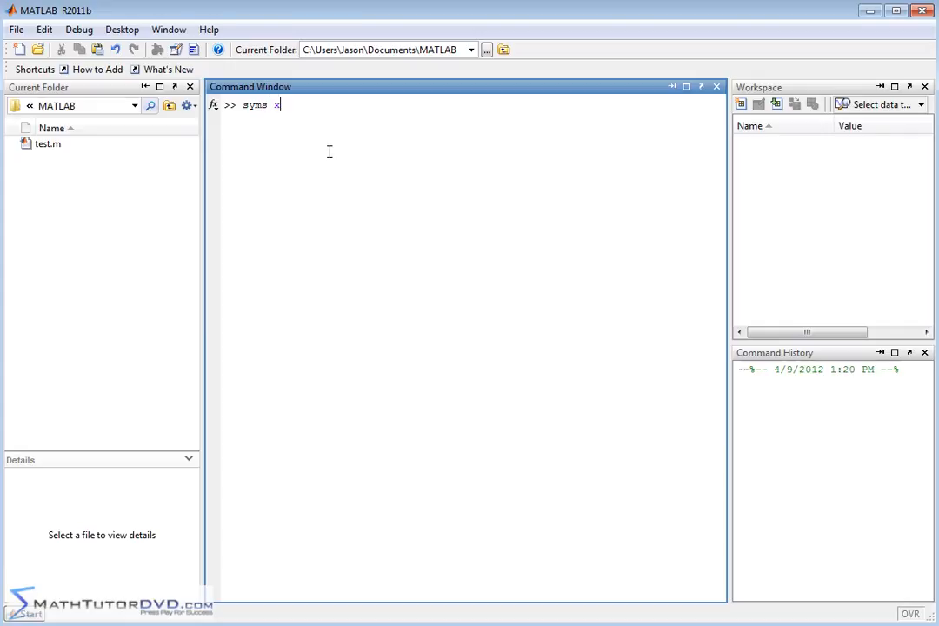
key(enter)
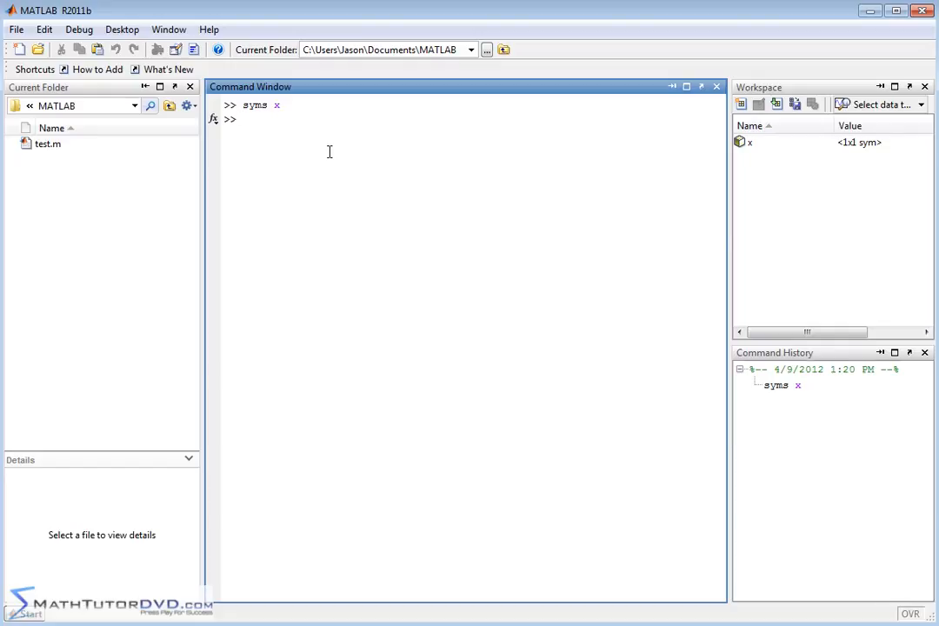
- Define the inline function f(x) = x^2 with f=inline('x^2','x')
text(f=inl)
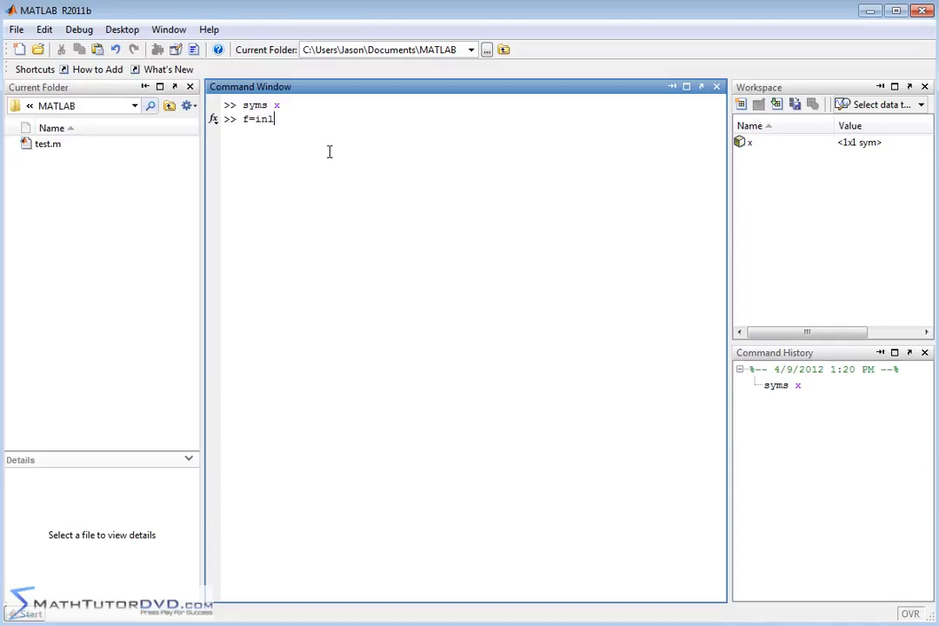
text(ine()
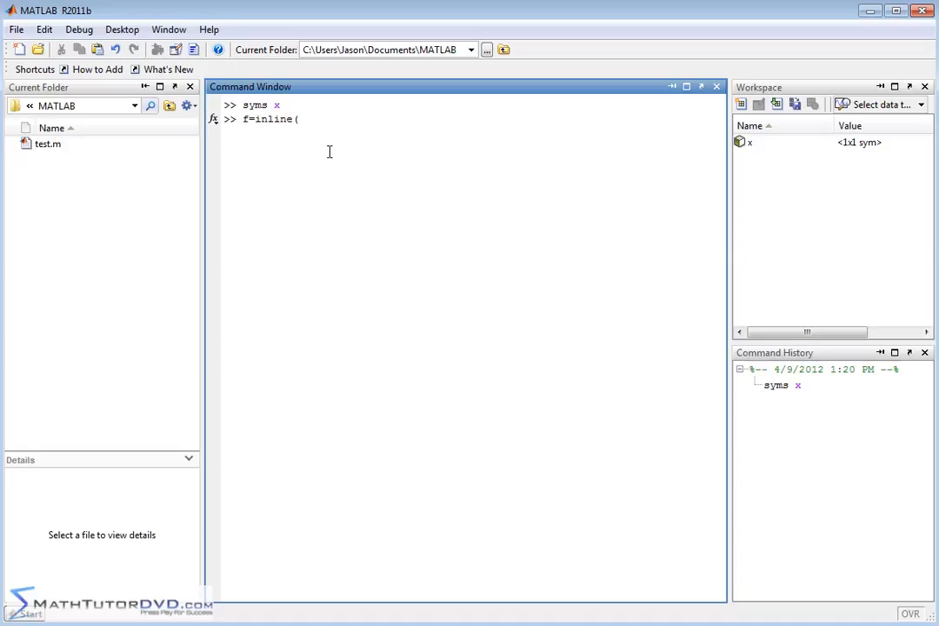
text('x^2',')
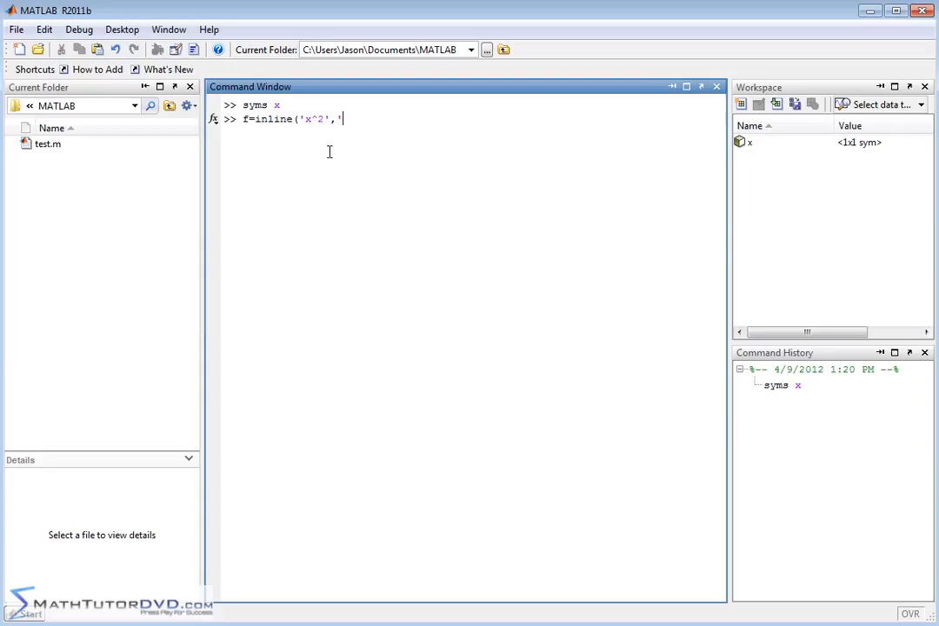
text(x'))
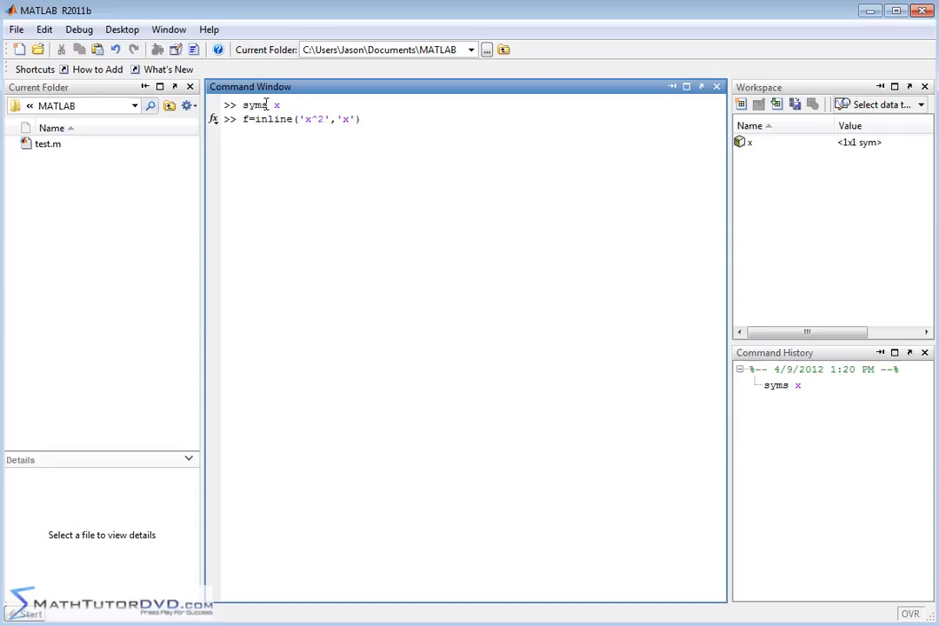
text())
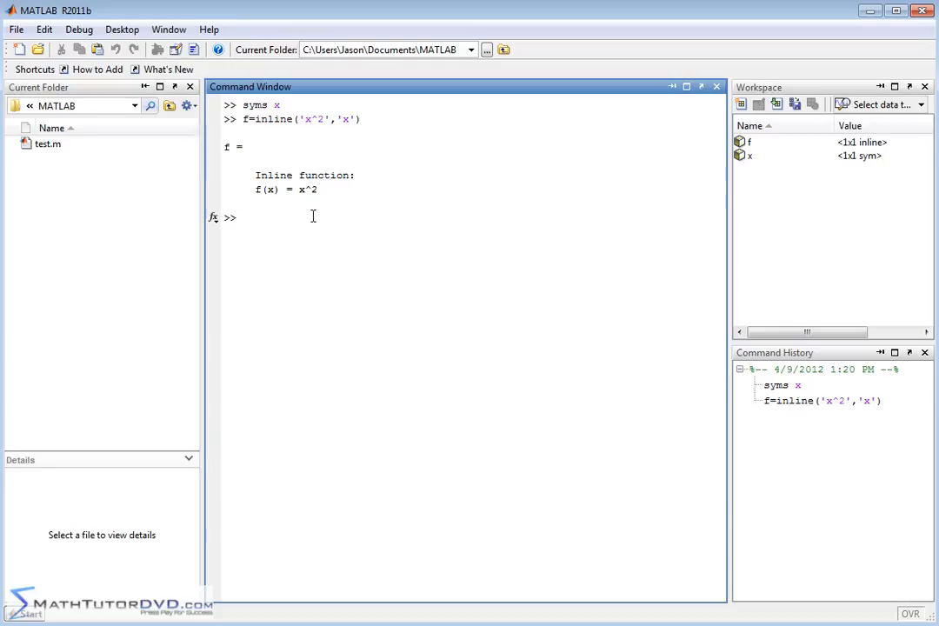
mouse_move(327, 215)
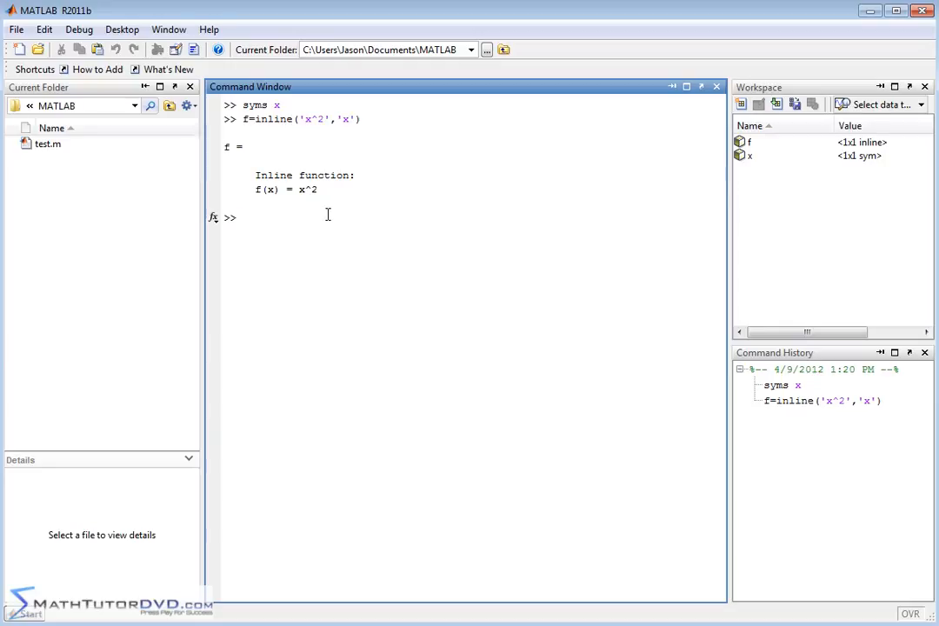
- Evaluate f(3) to get 9, then clear the window and redisplay f
text(f(3)
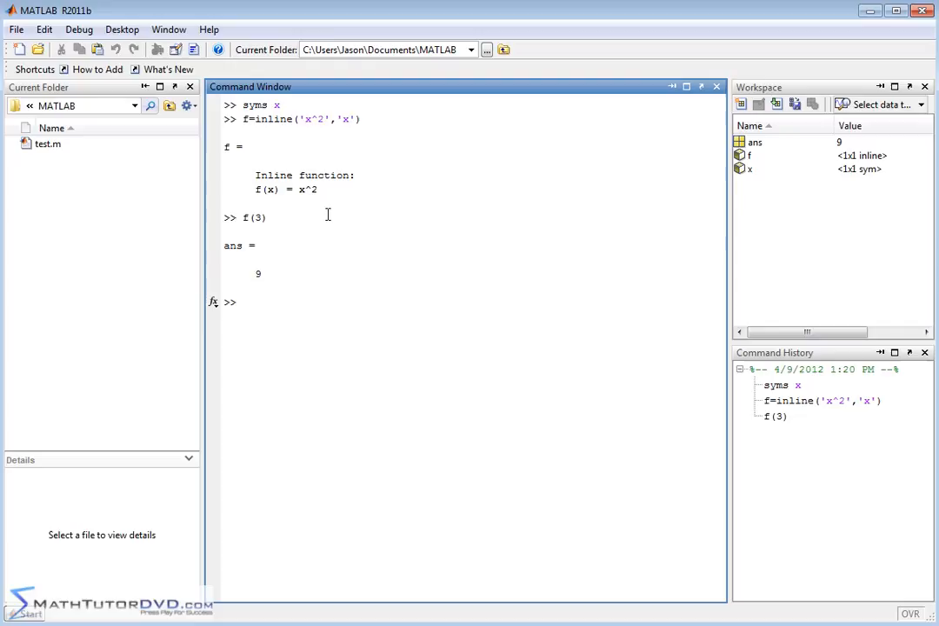
text(c)
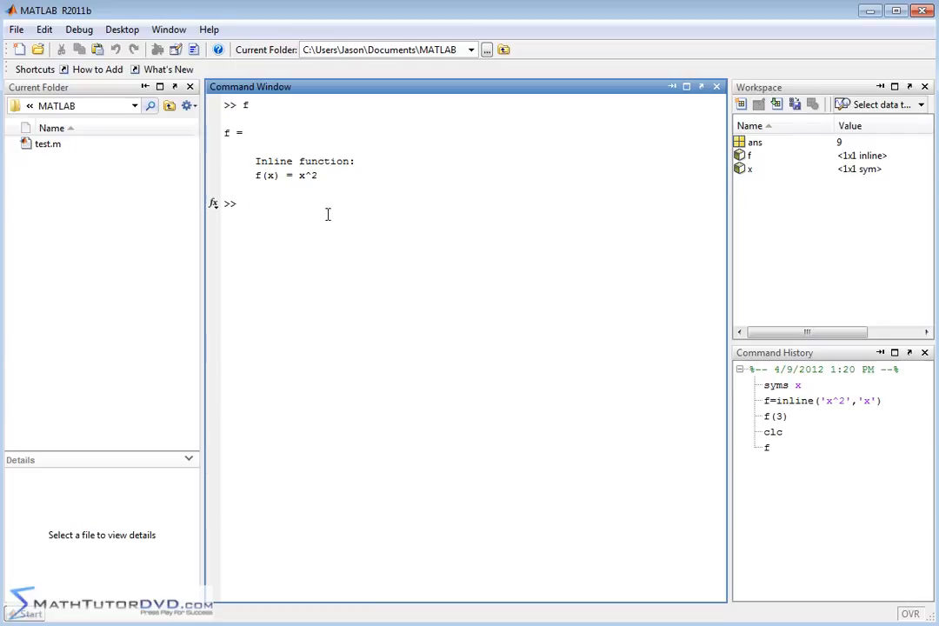
- Compute diff(f(x),x), giving the derivative 2*x
text(diff)
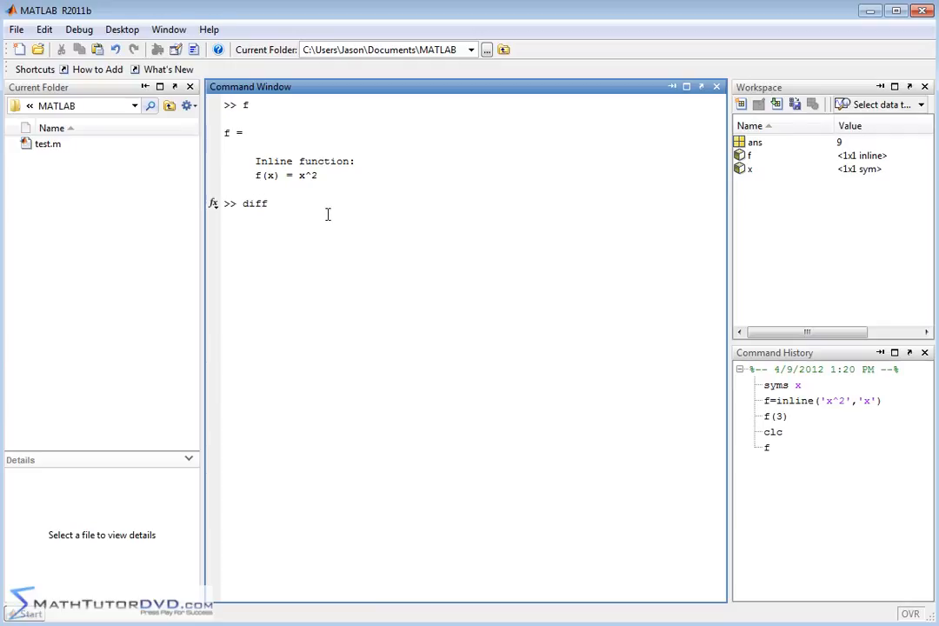
text((f)
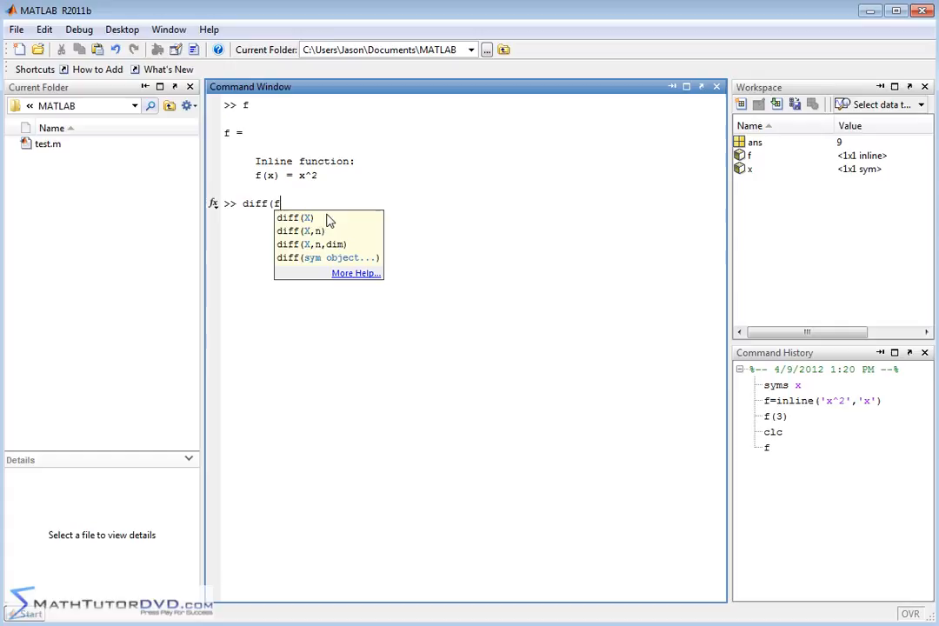
text(,x))
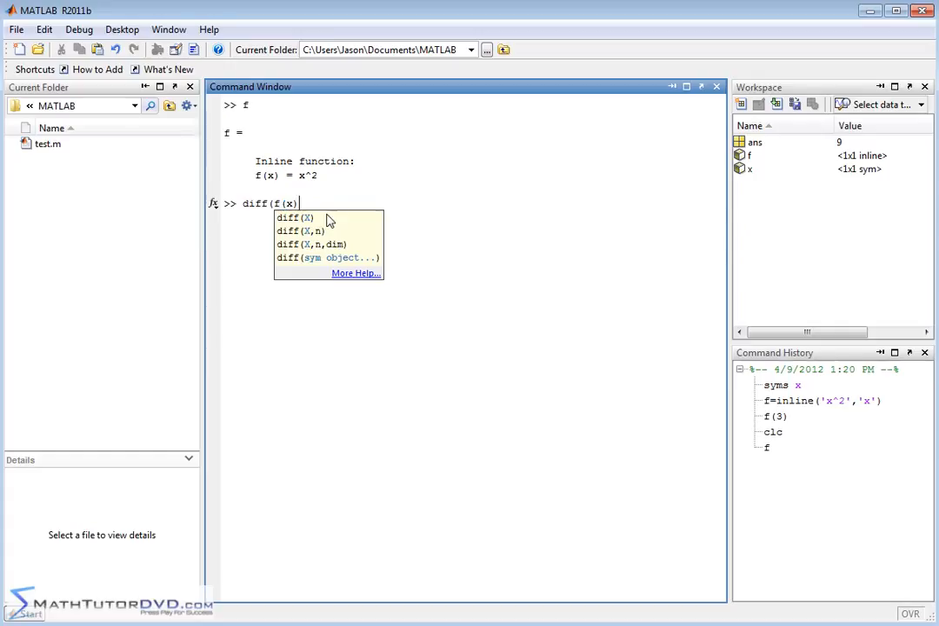
text(,x)
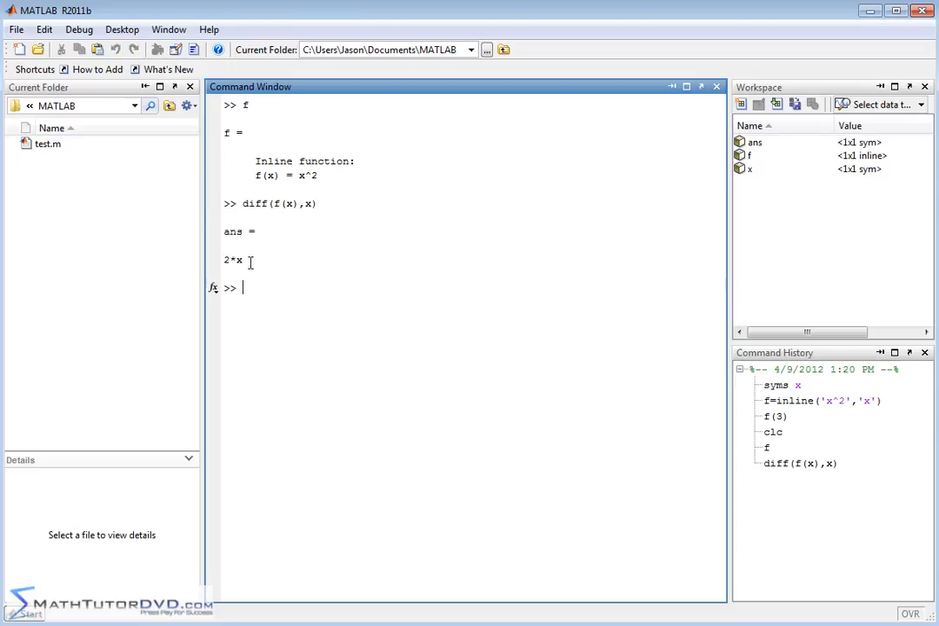
mouse_move(321, 190)
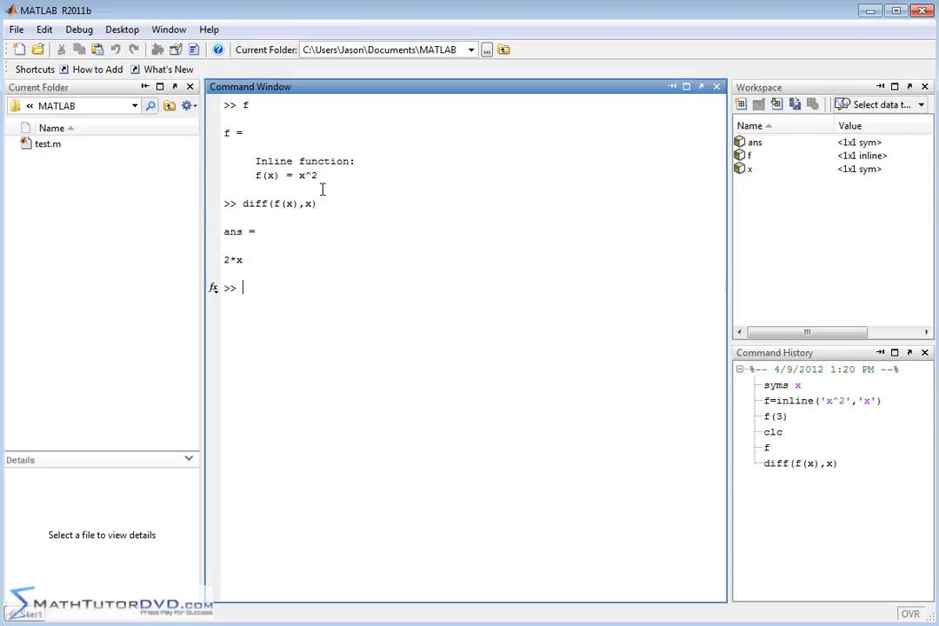
mouse_move(283, 271)
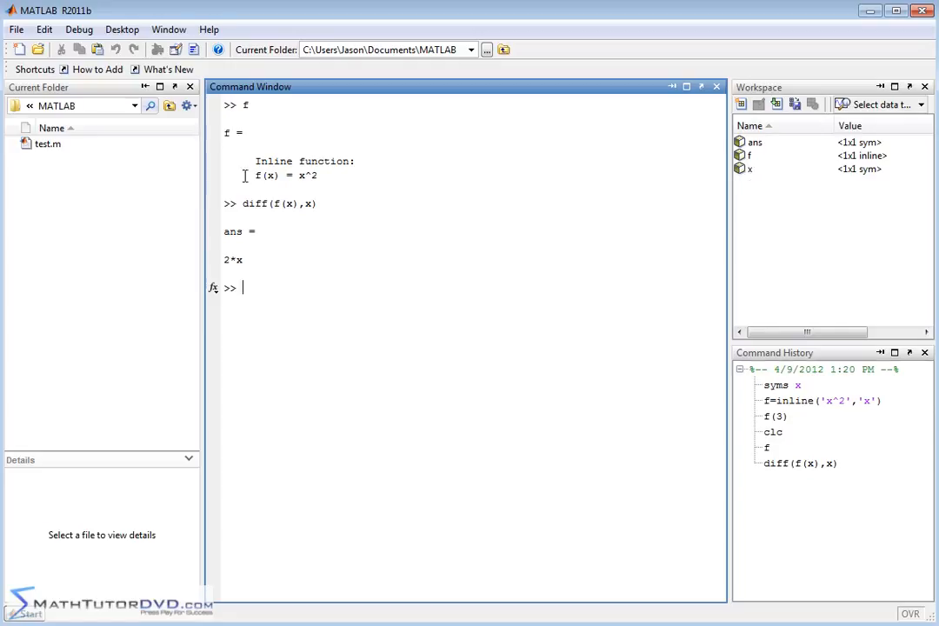
mouse_move(564, 314)
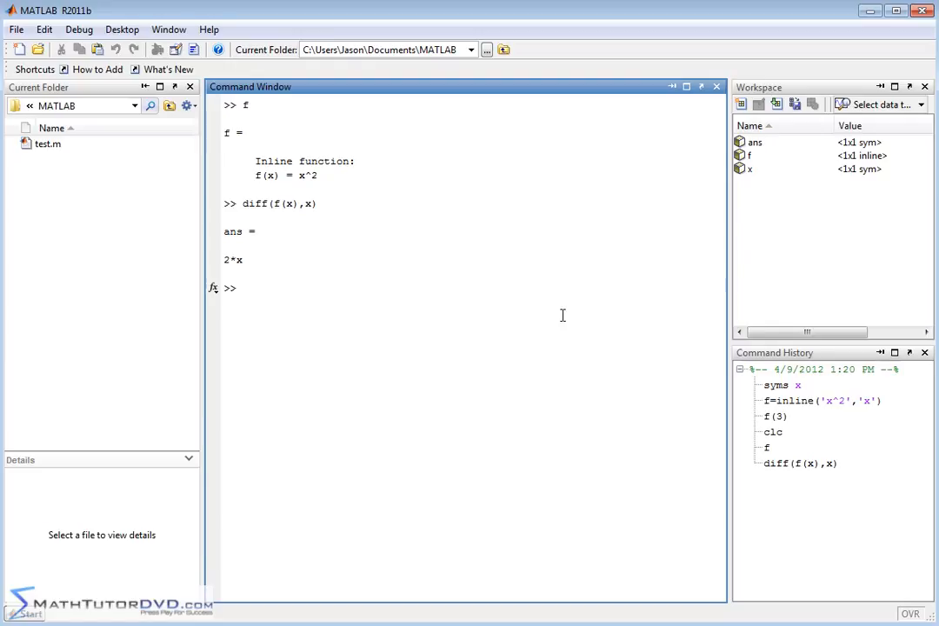
- Define g=inline('sin(x)/cos(x)','x') so that g(x) = sin(x)/cos(x)
text(g)
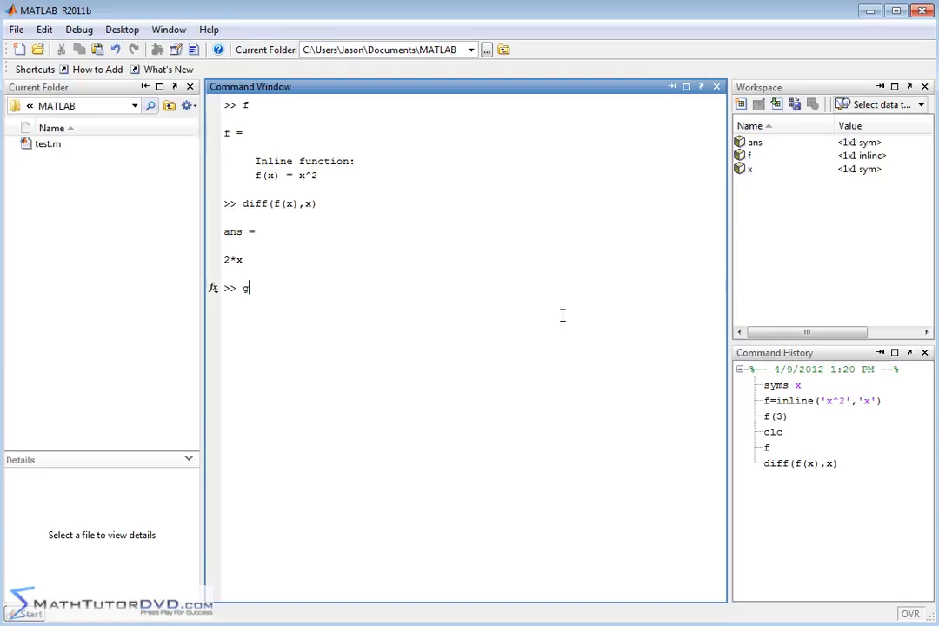
text(=)
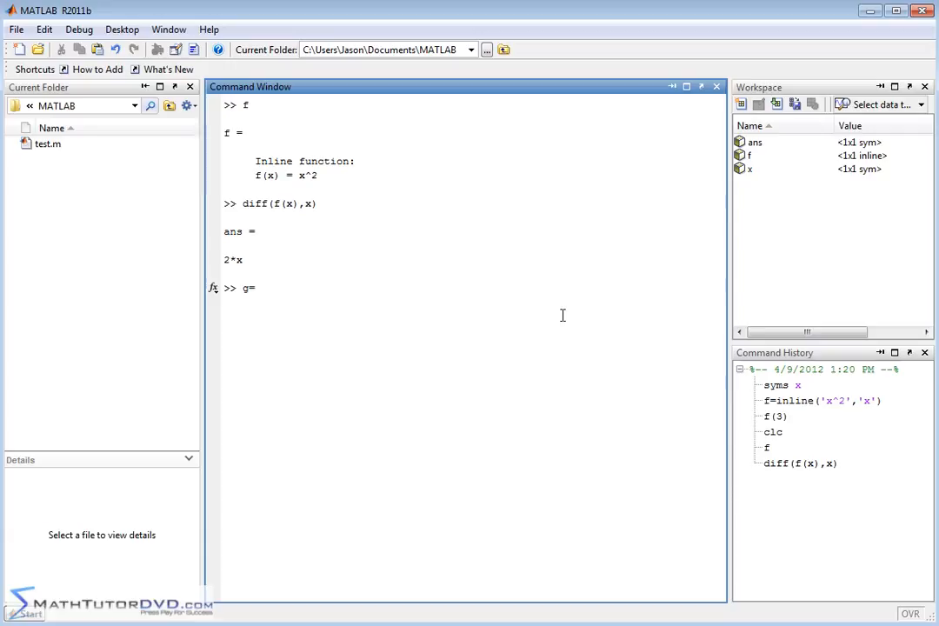
text(si)
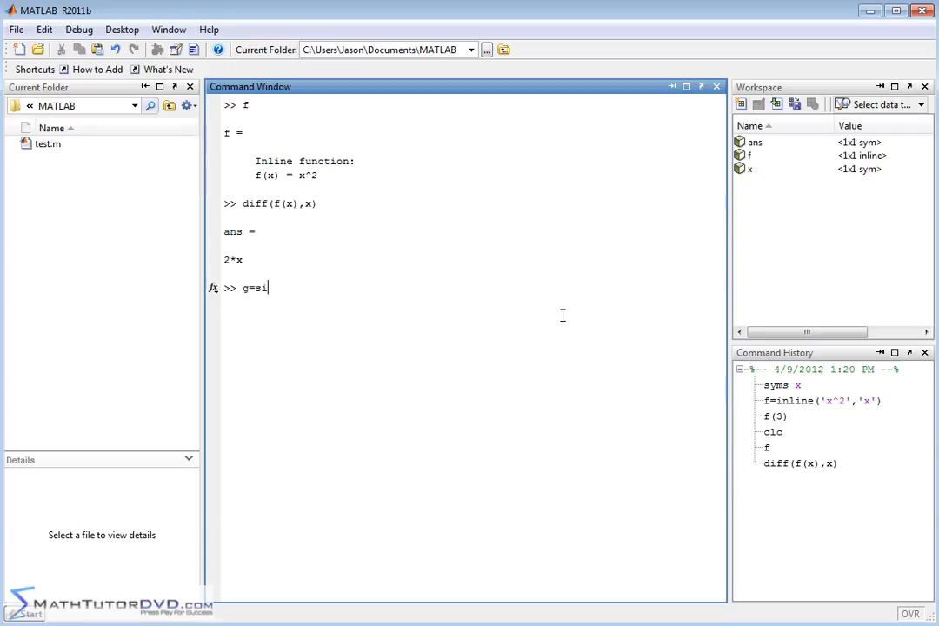
text(nline(')
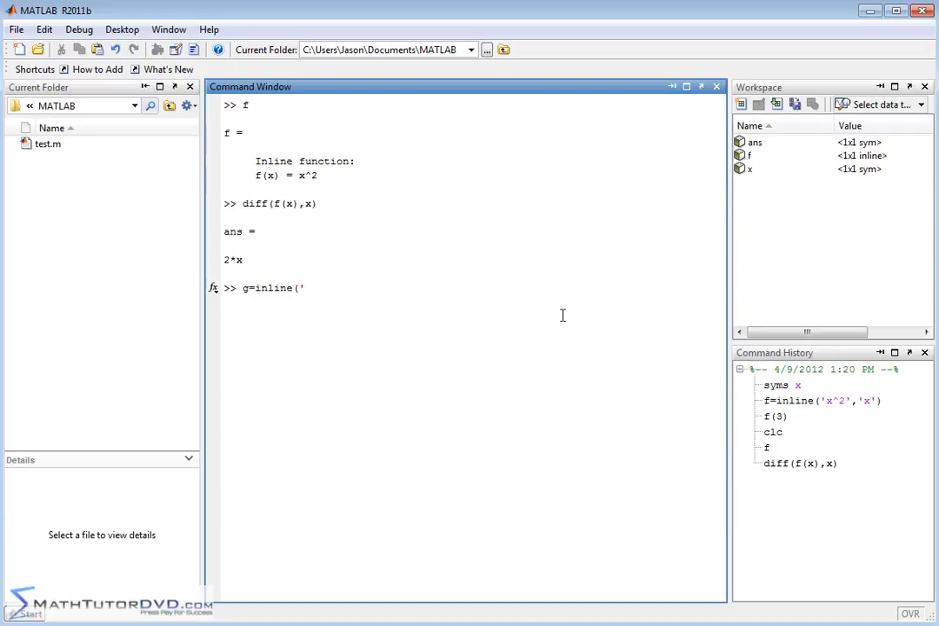
text(si)
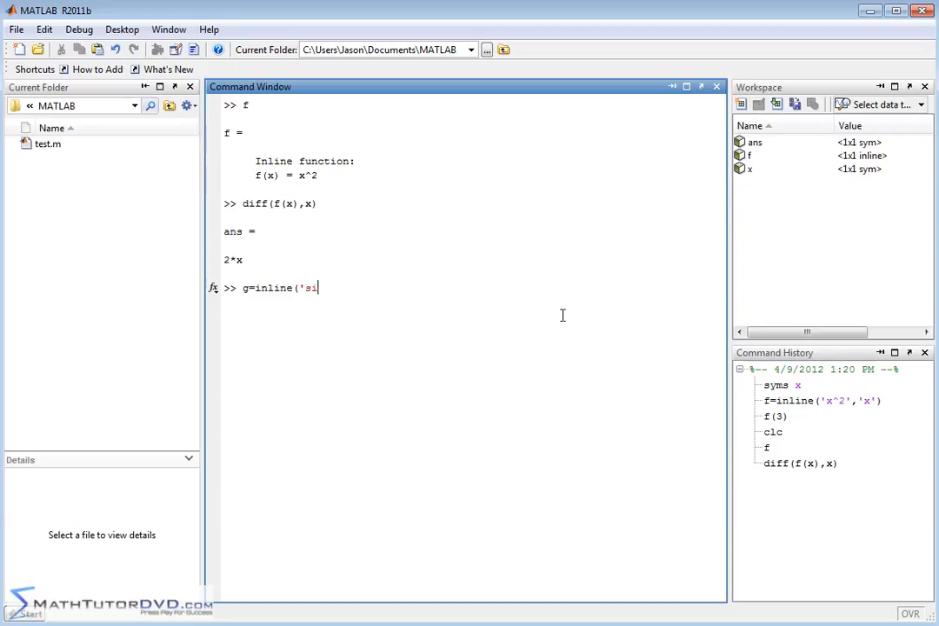
text(n(x)/)
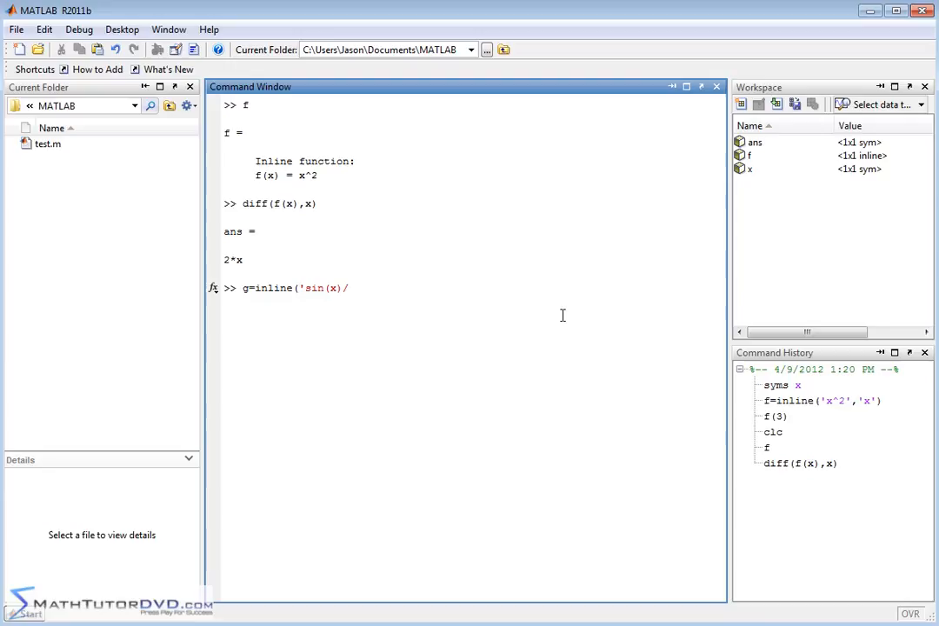
text(cos(x))
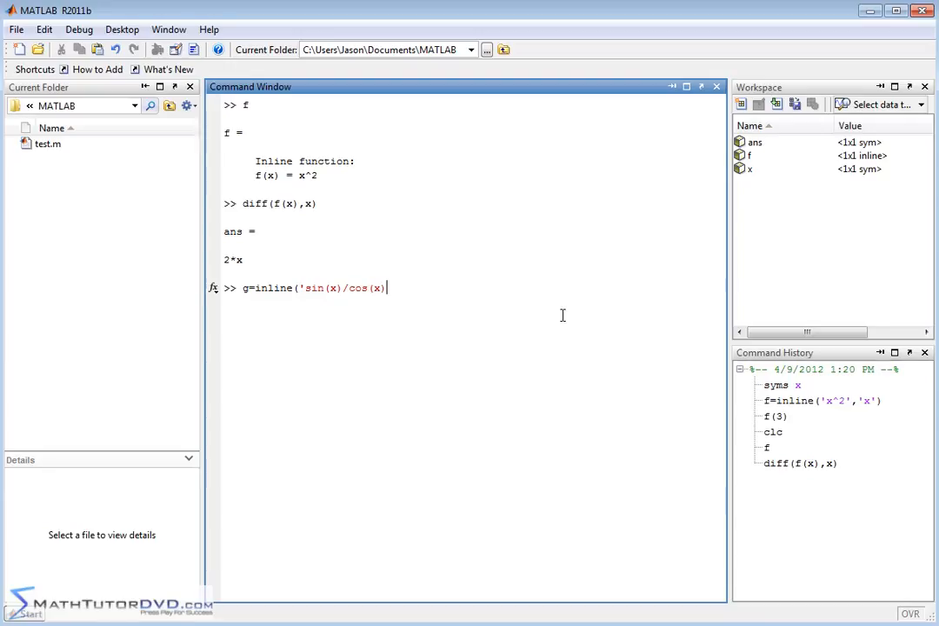
text(')
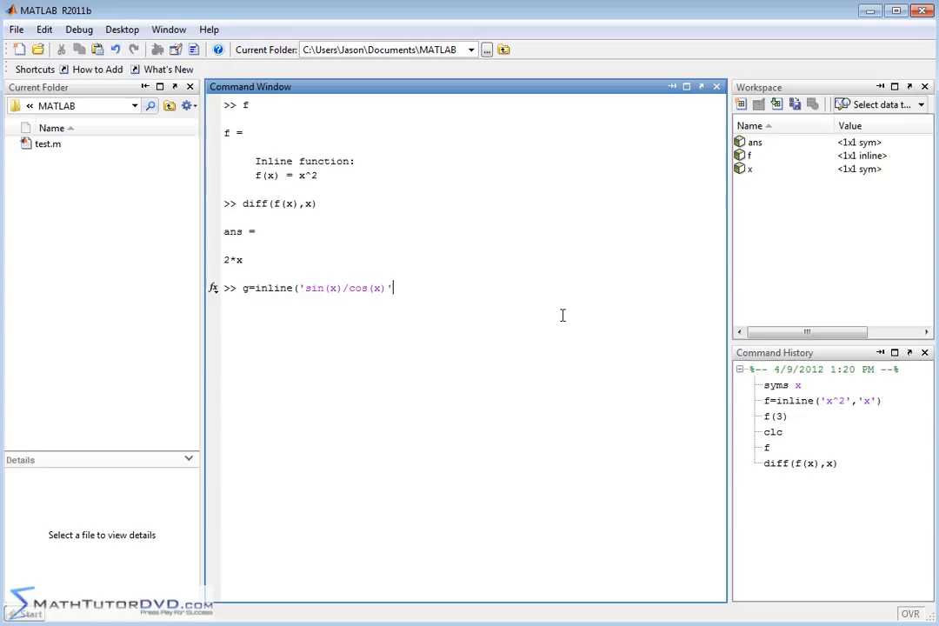
text(,'x')
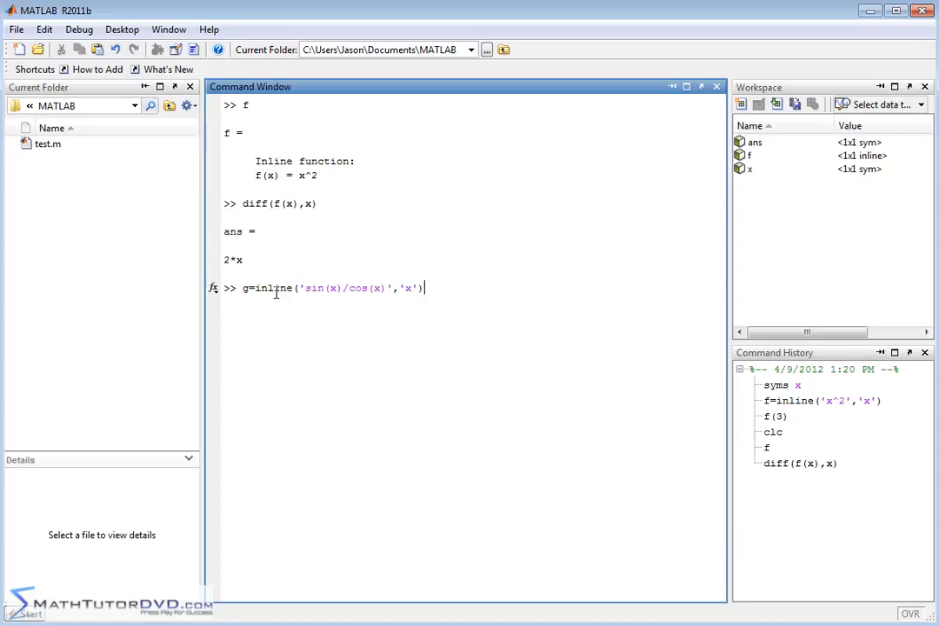
key(enter)
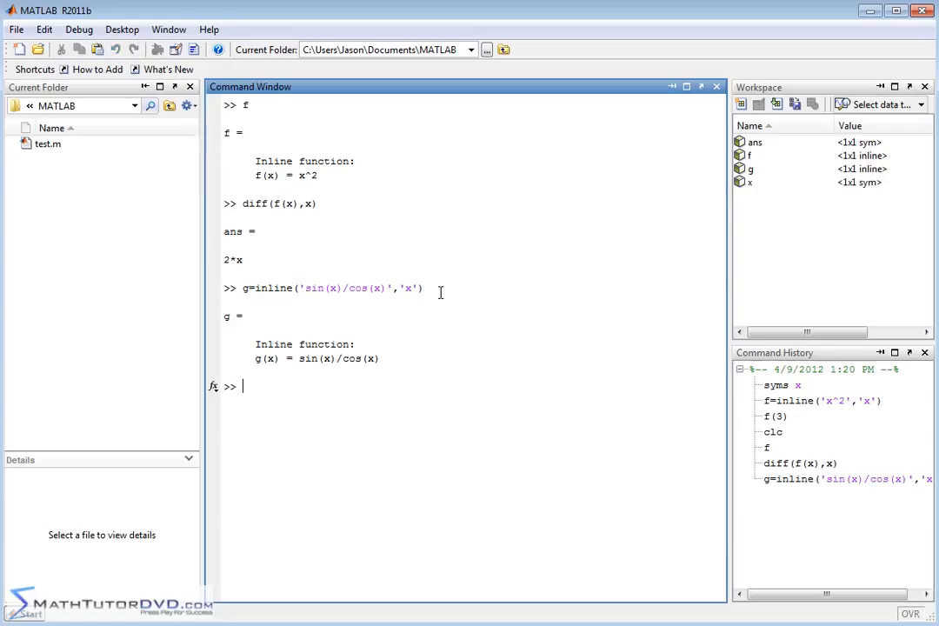
mouse_move(409, 385)
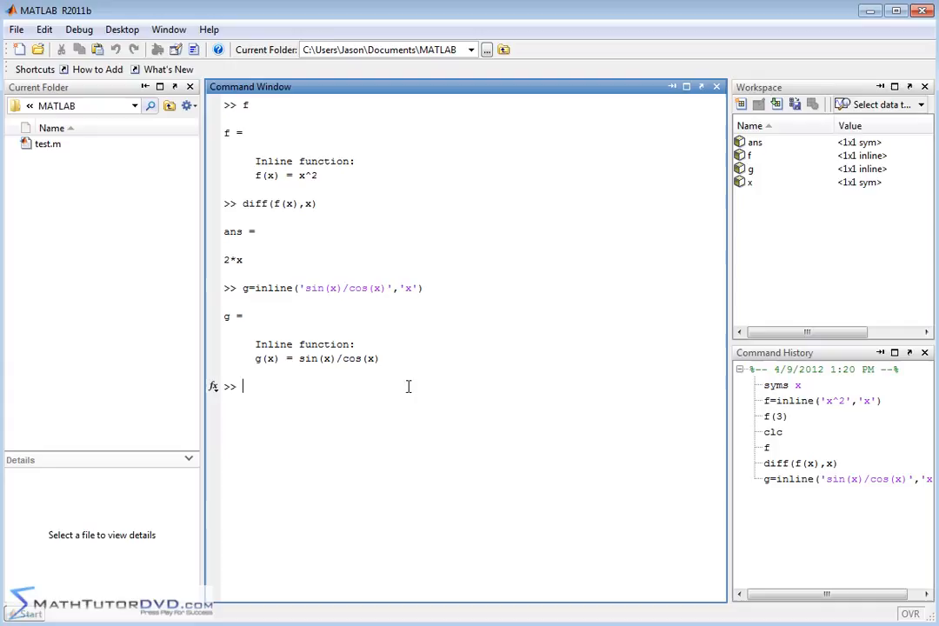
- Evaluate g(4) to get 1.1578, then clear the Command Window
text(g(4)
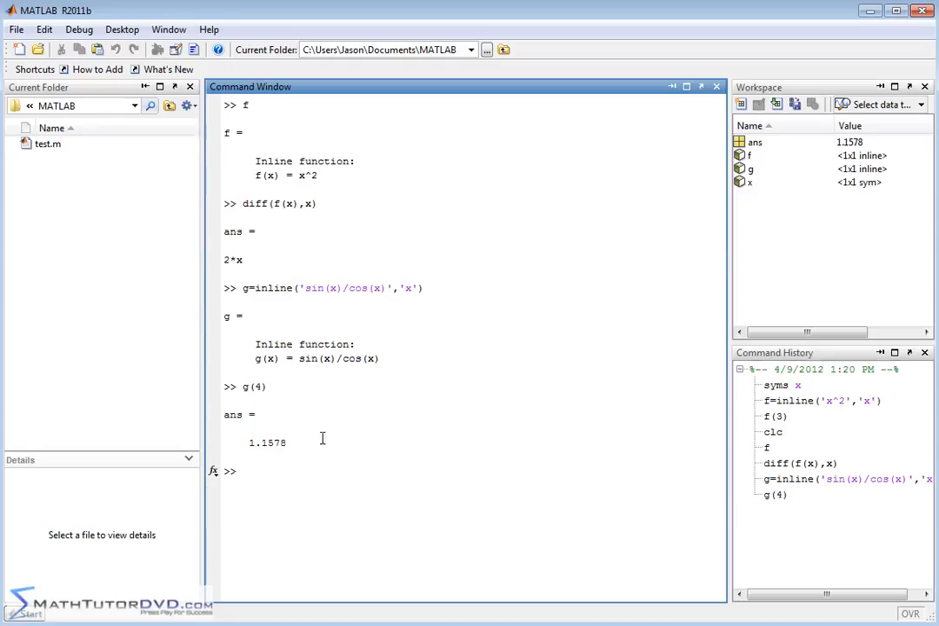
text(clc)
text(g)
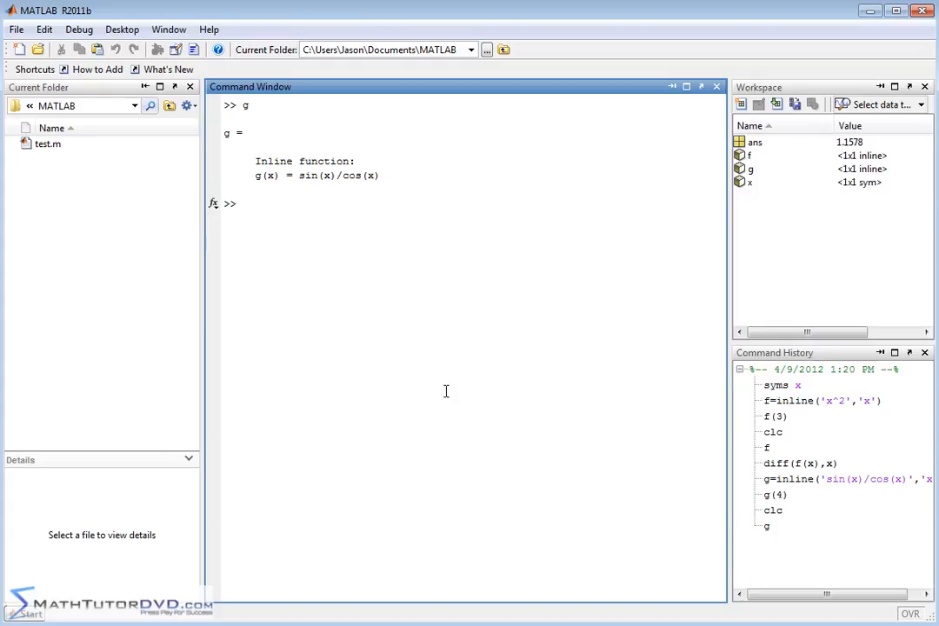
- Compute diff(g(x),x), giving sin(x)^2/cos(x)^2 + 1
text(diff(g)
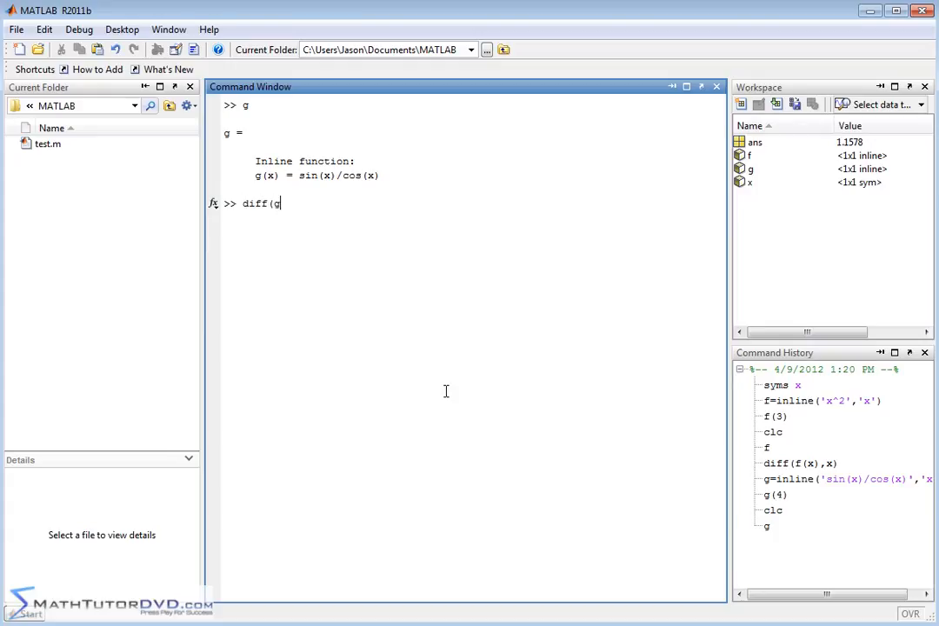
text((x),)
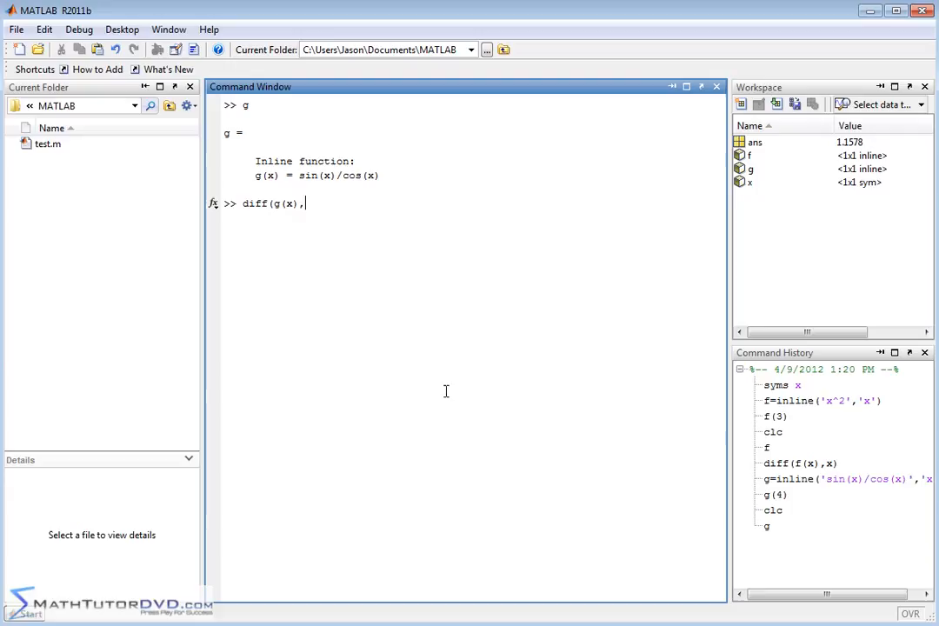
text(x))
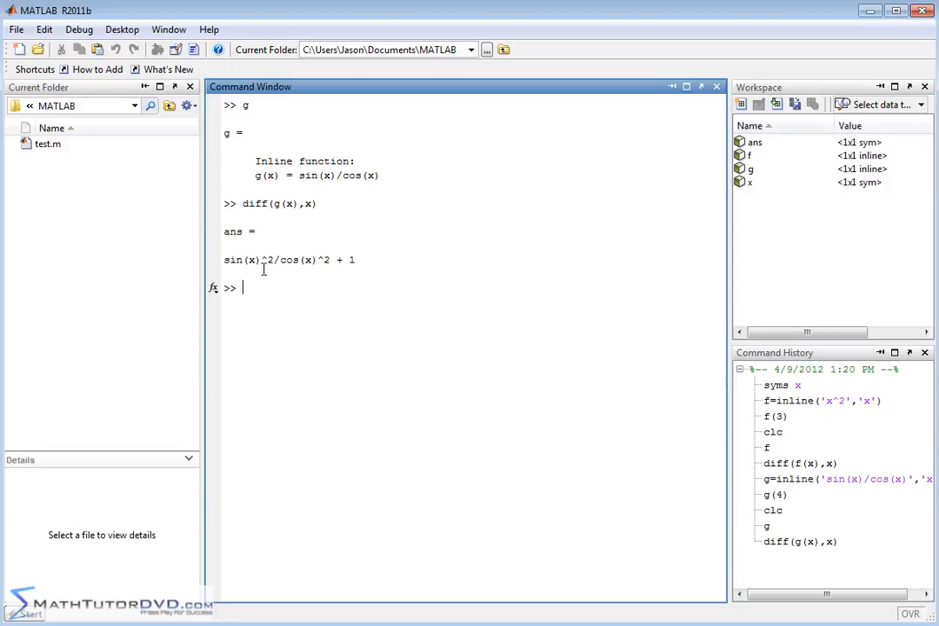
mouse_move(497, 254)
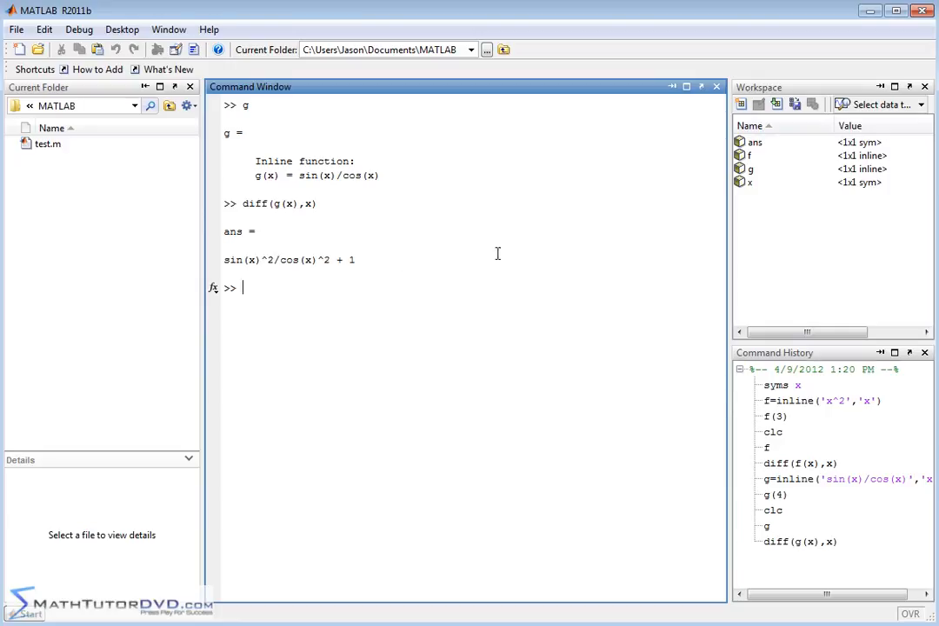
text(prett)
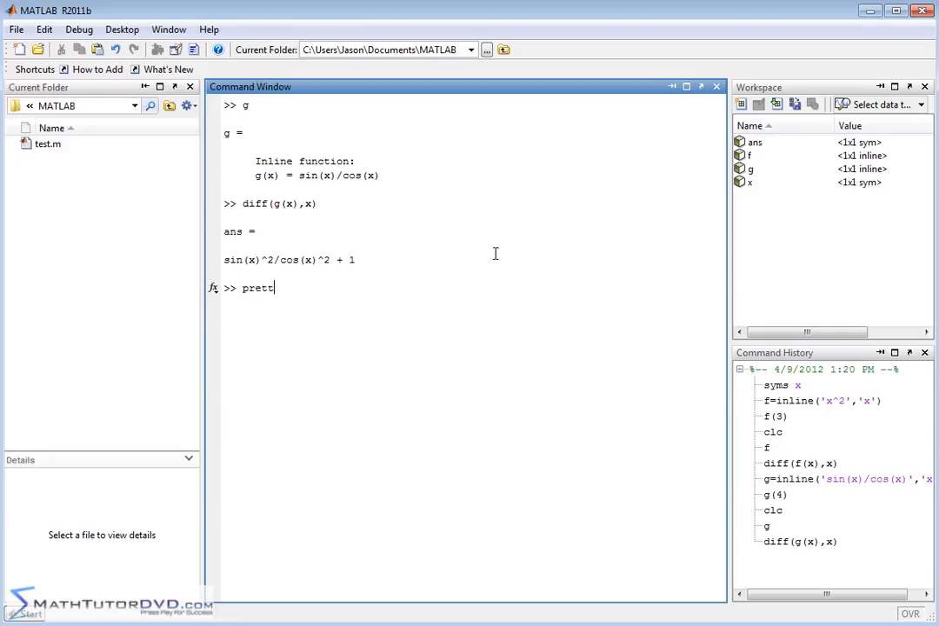
- Show the derivative as a stacked fraction with pretty(ans), then clear the window
text(y(ans))
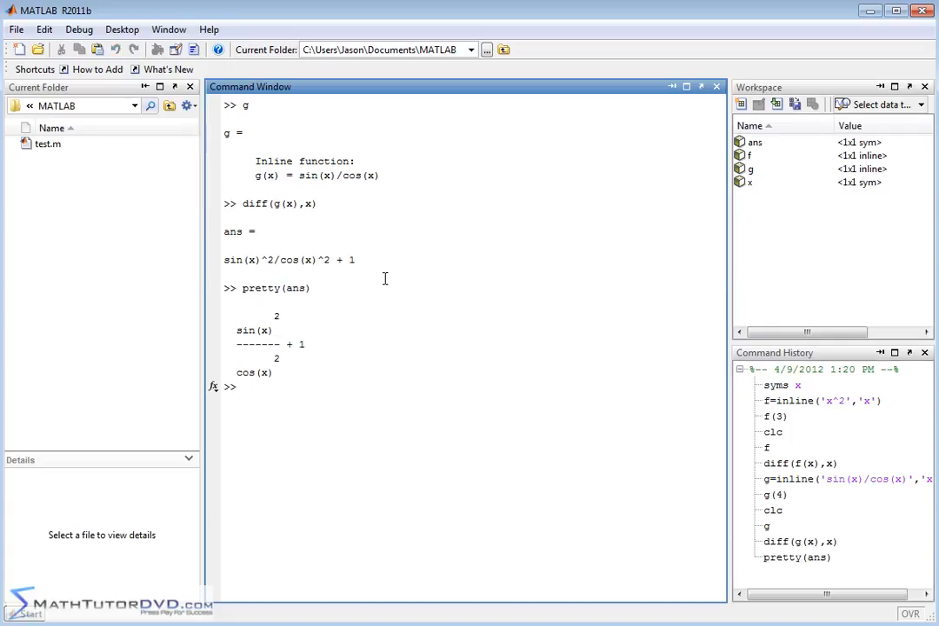
mouse_move(578, 326)
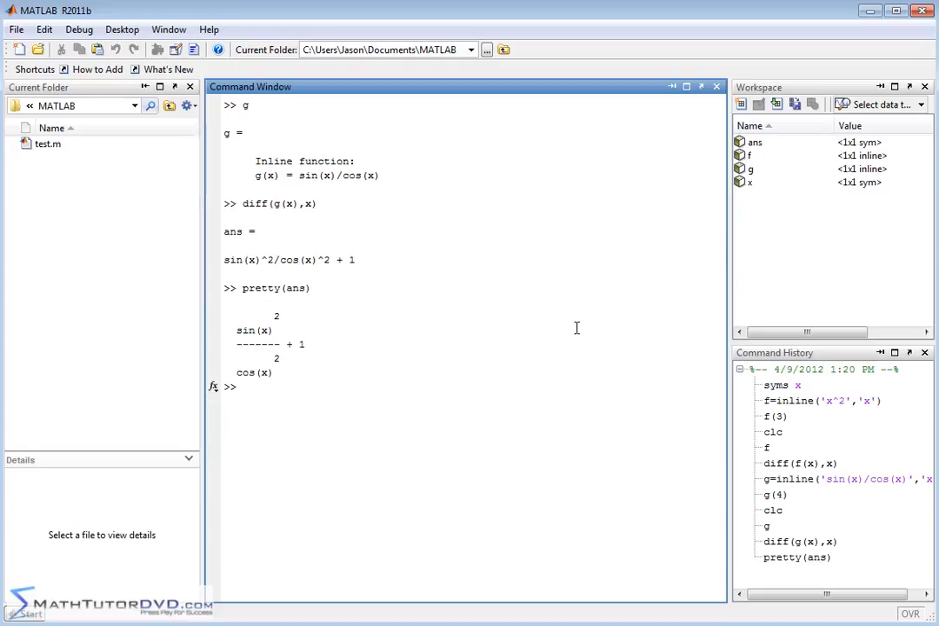
text(clc)
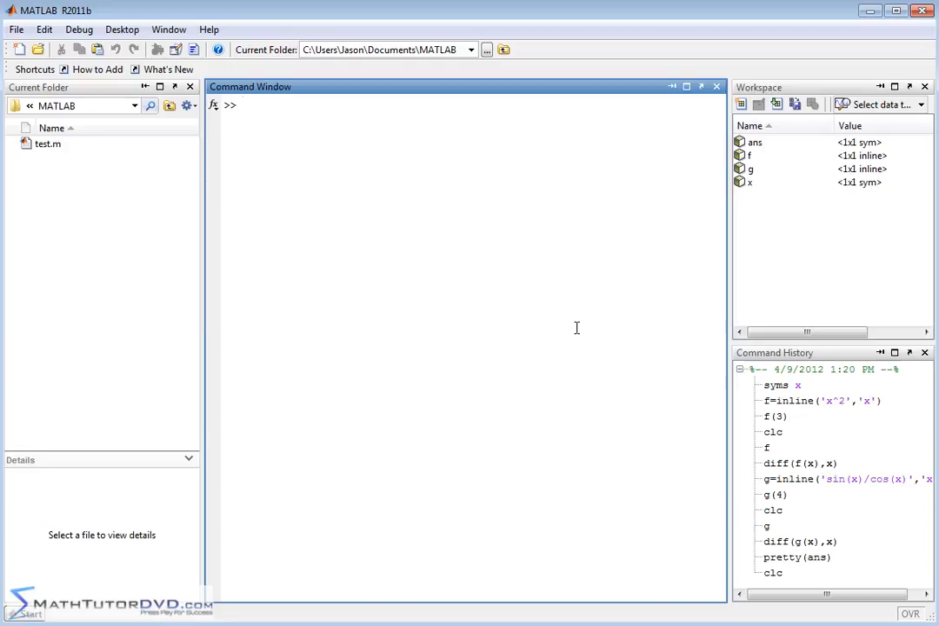
text(sysm)
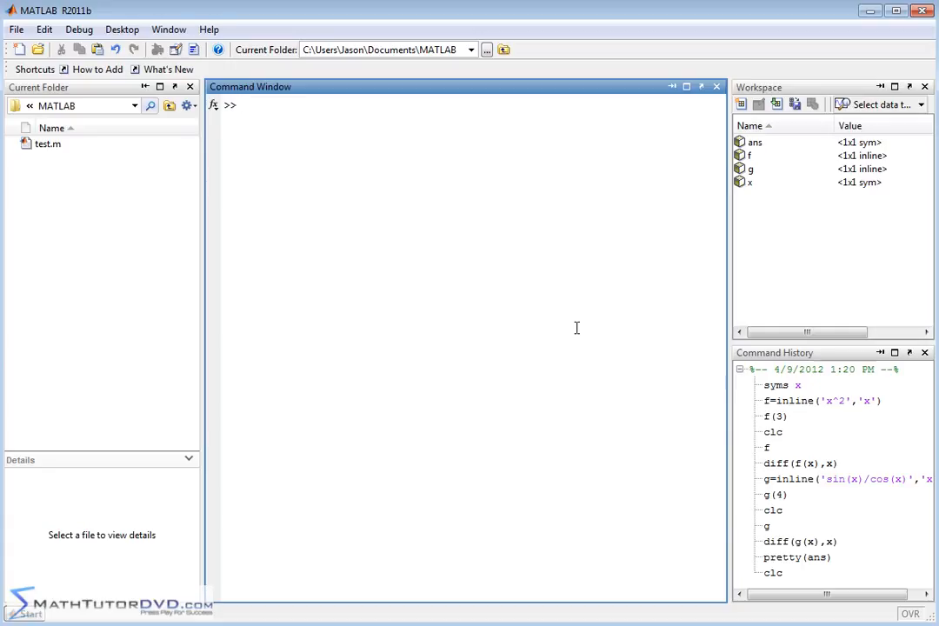
- Define jason=inline('log(u)+u','u') so that jason(u) = log(u)+u
text(jason=)
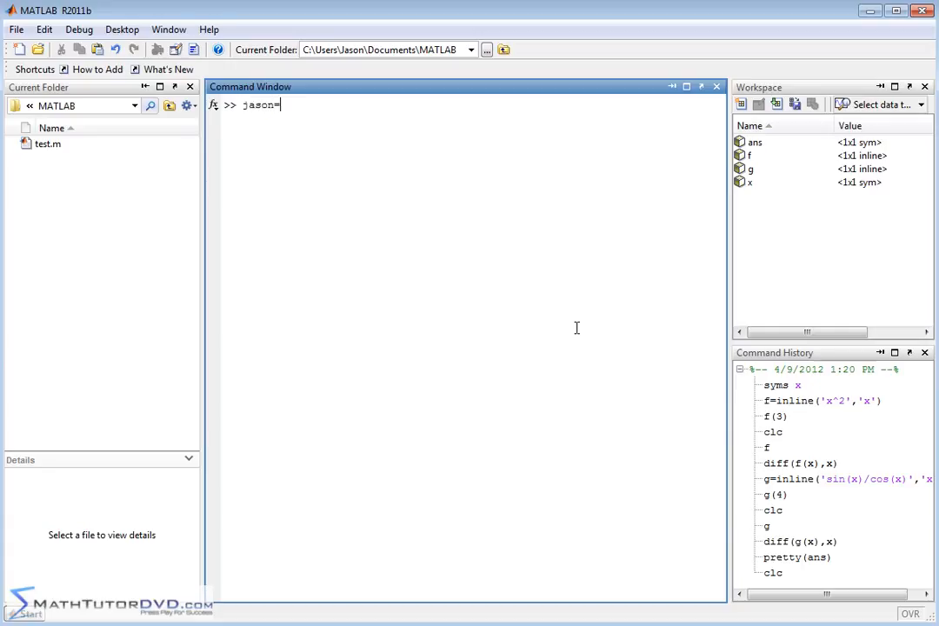
text(inline)
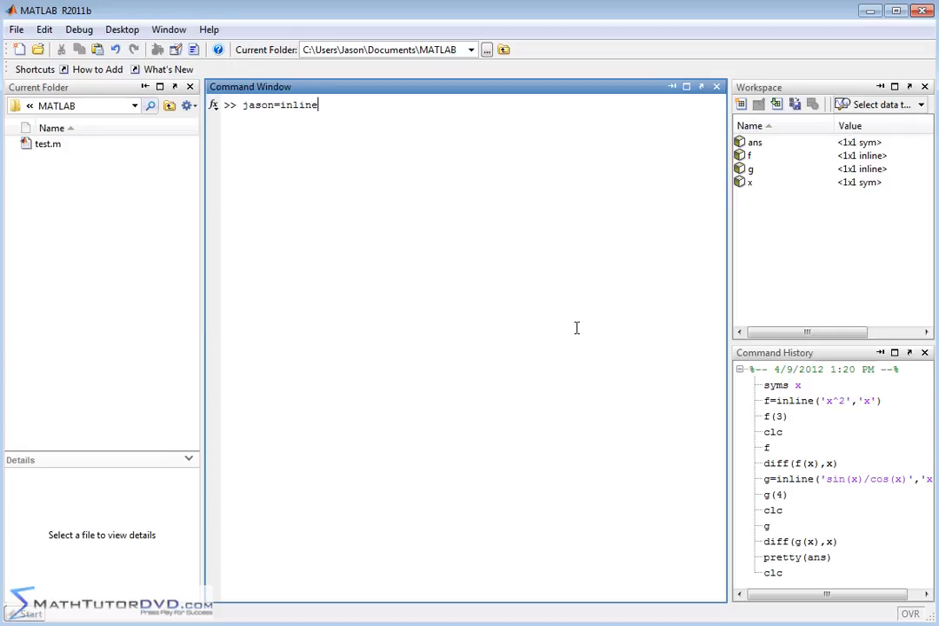
text((')
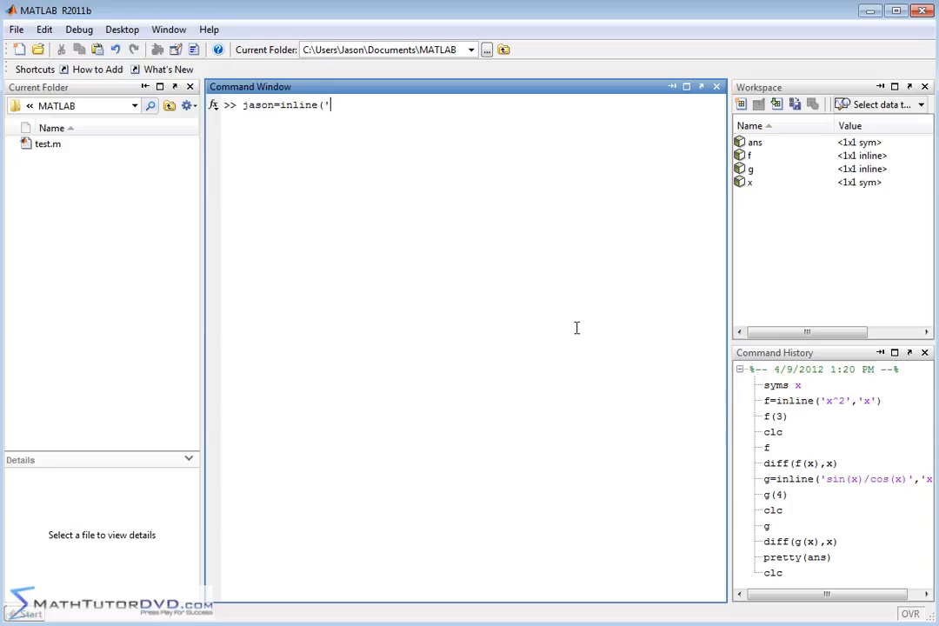
text(log(x)
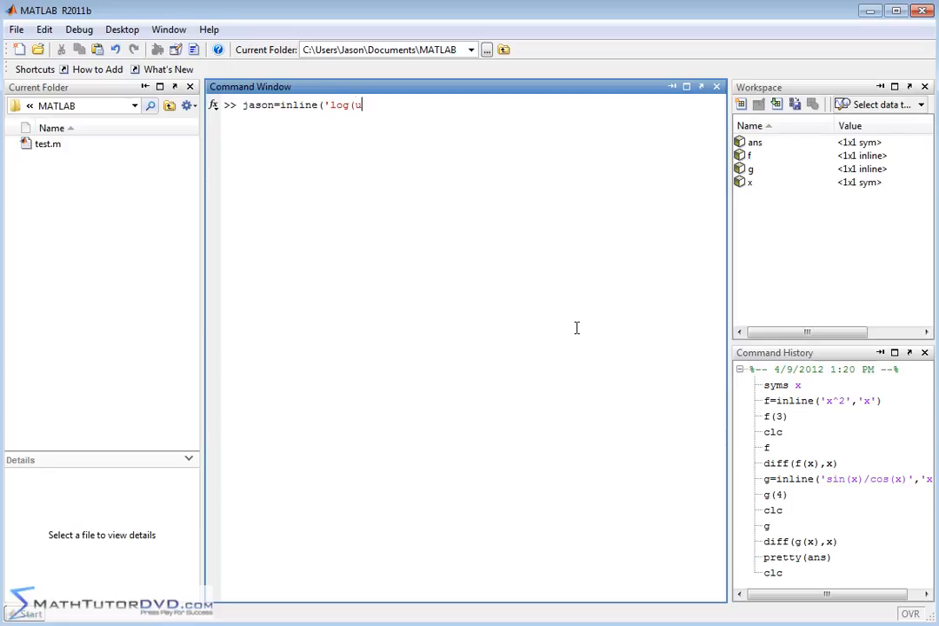
text()+u')
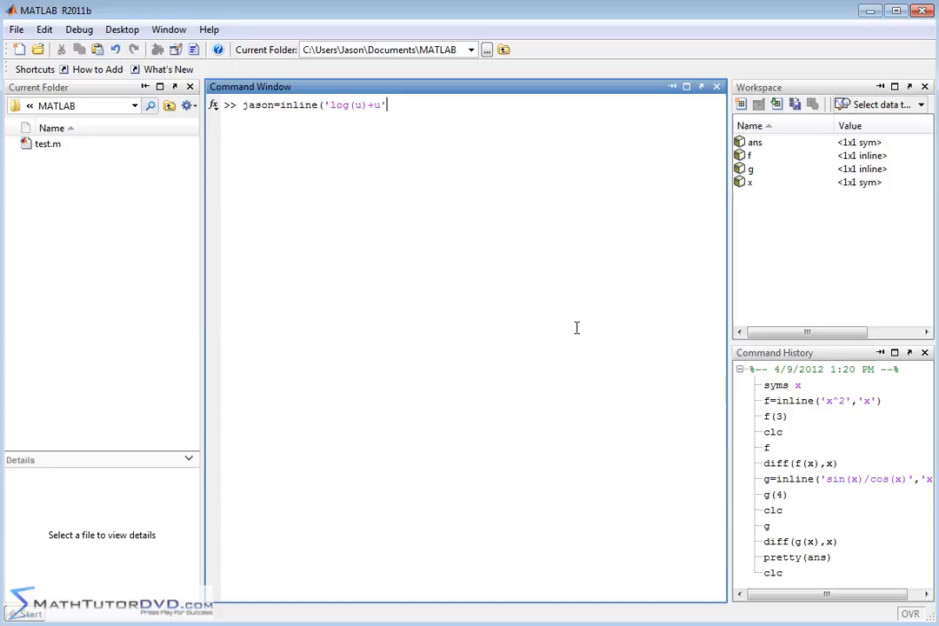
text(,'u)
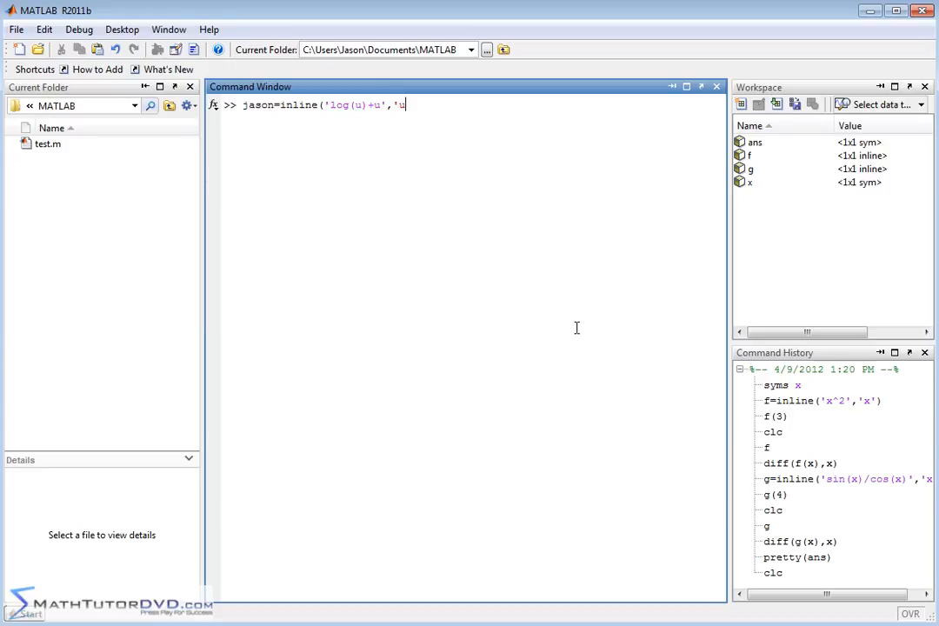
text('))
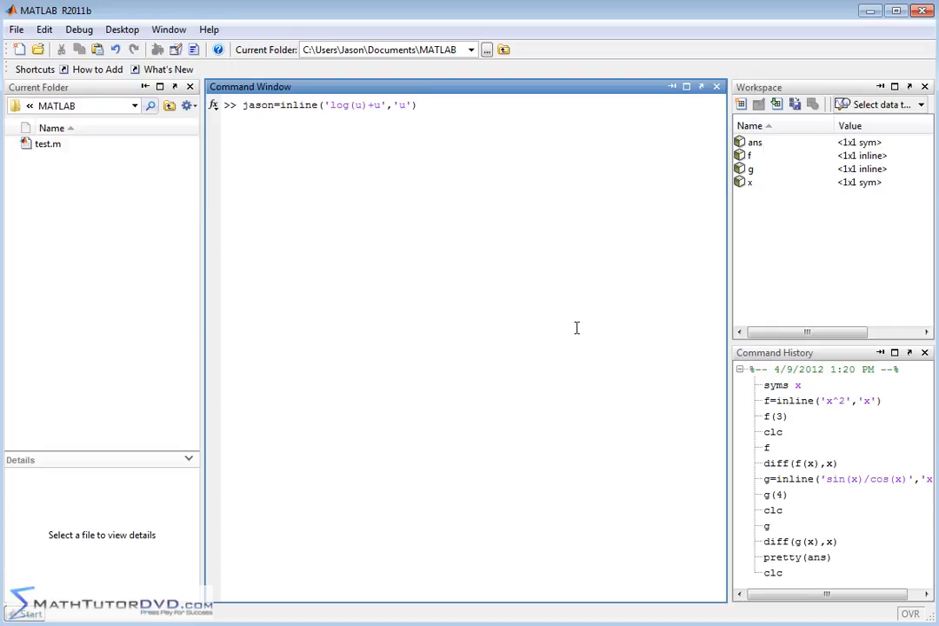
key(enter)
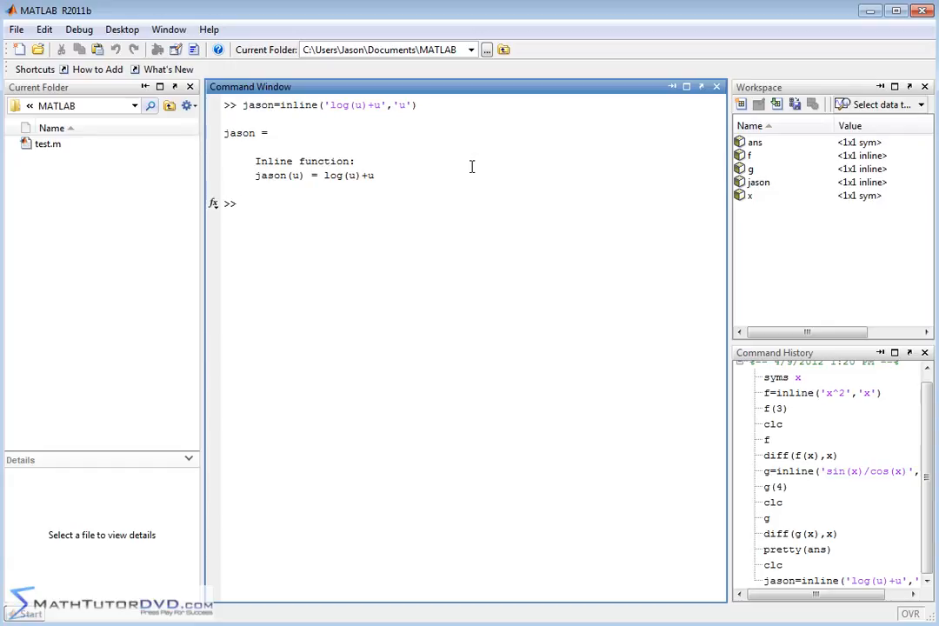
- Evaluate jason(3), returning 4.0986
text(jason(3))
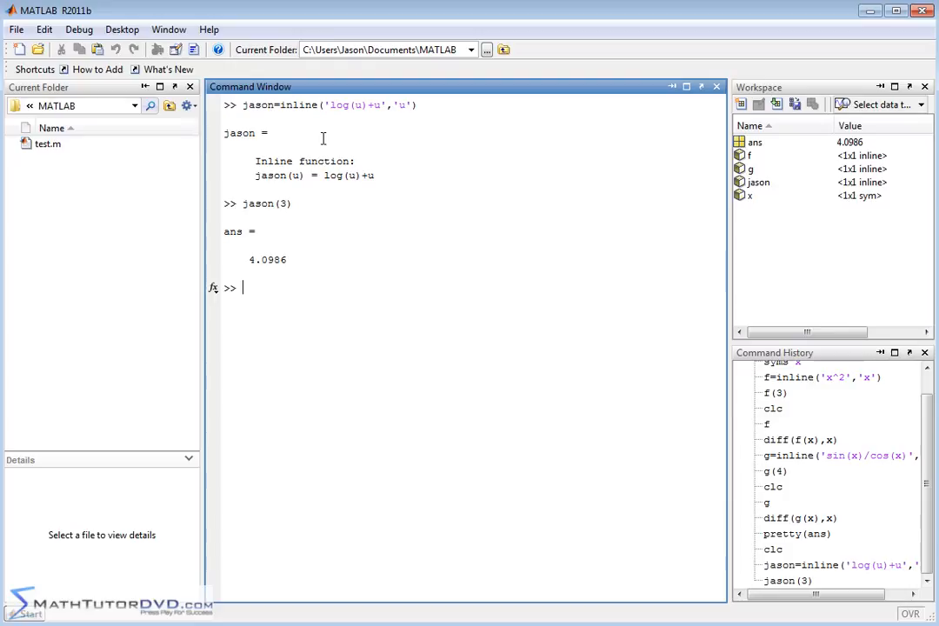
mouse_move(288, 170)
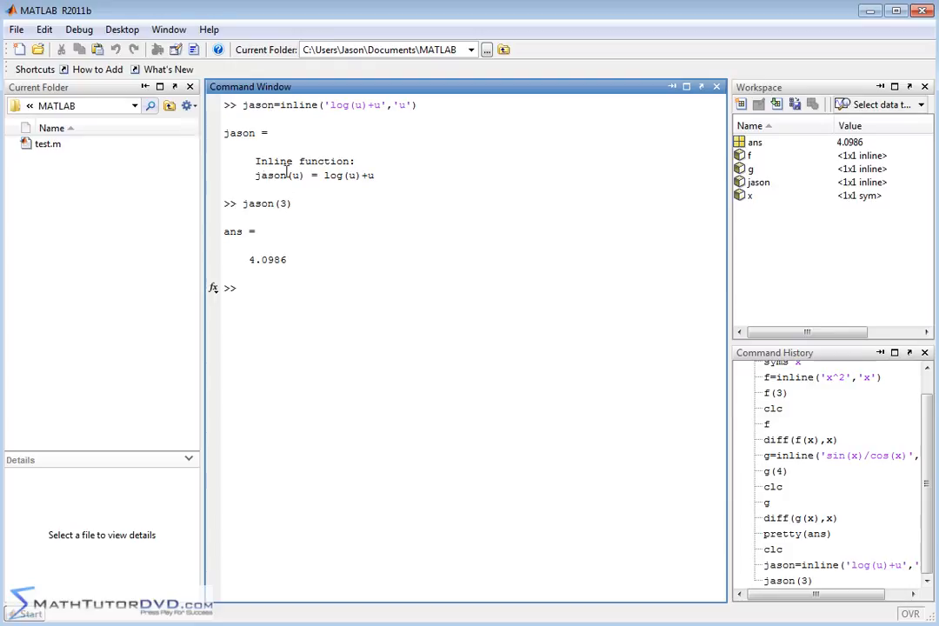
mouse_move(775, 198)
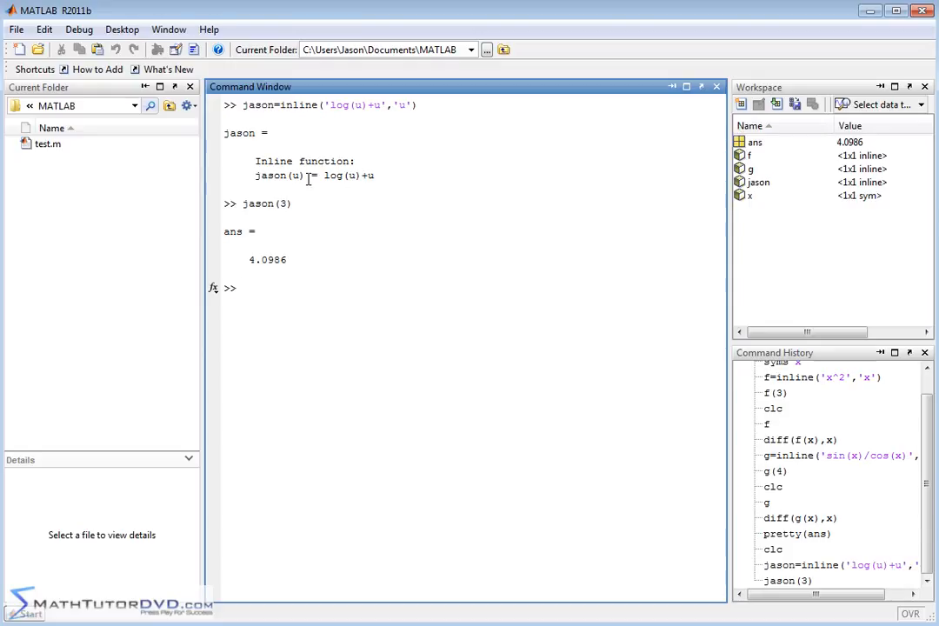
double_click(296, 176)
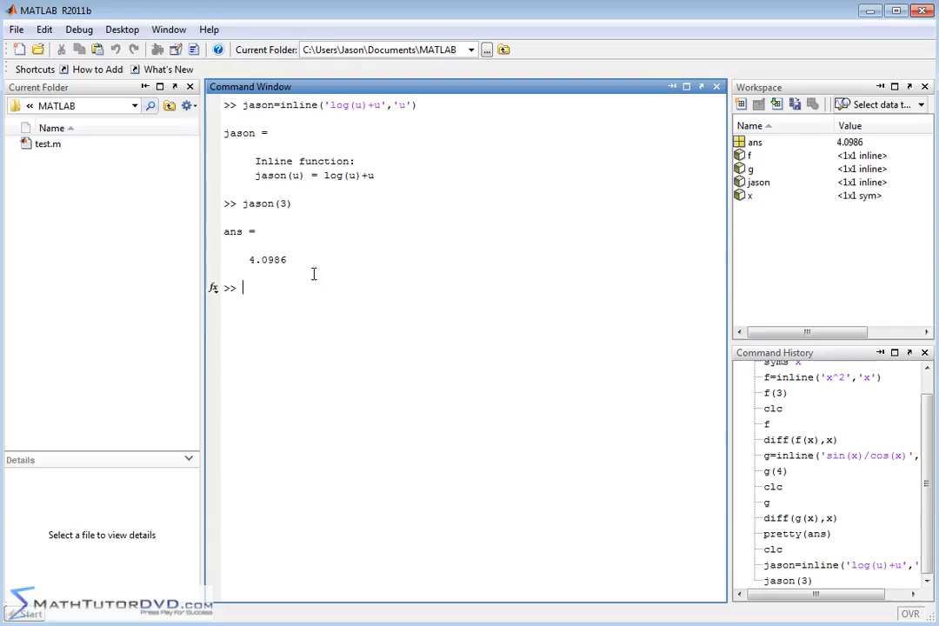
- Attempt diff(jason(u),u), which errors because variable u is undefined
text(diff(jason()
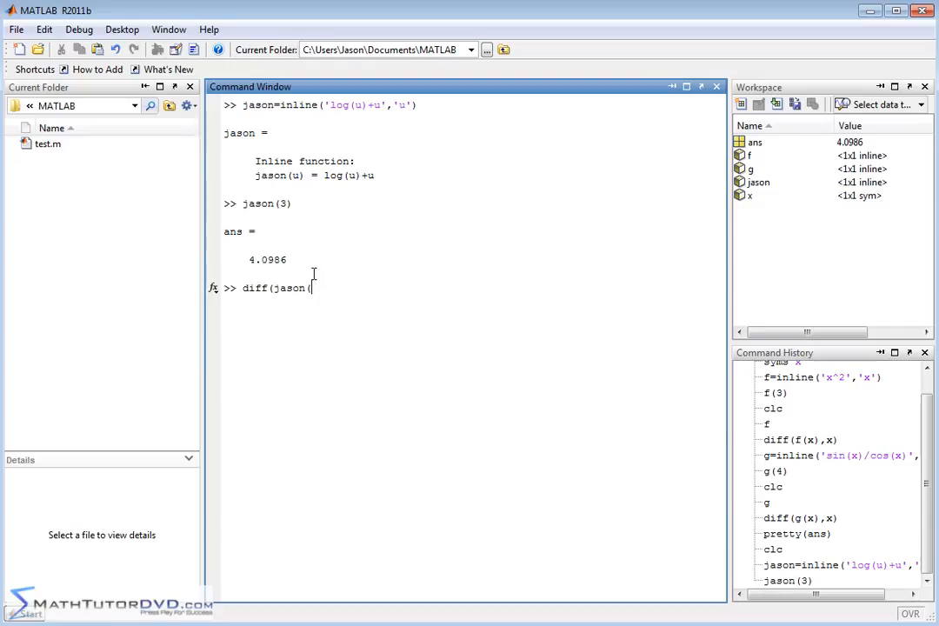
text(u),u)
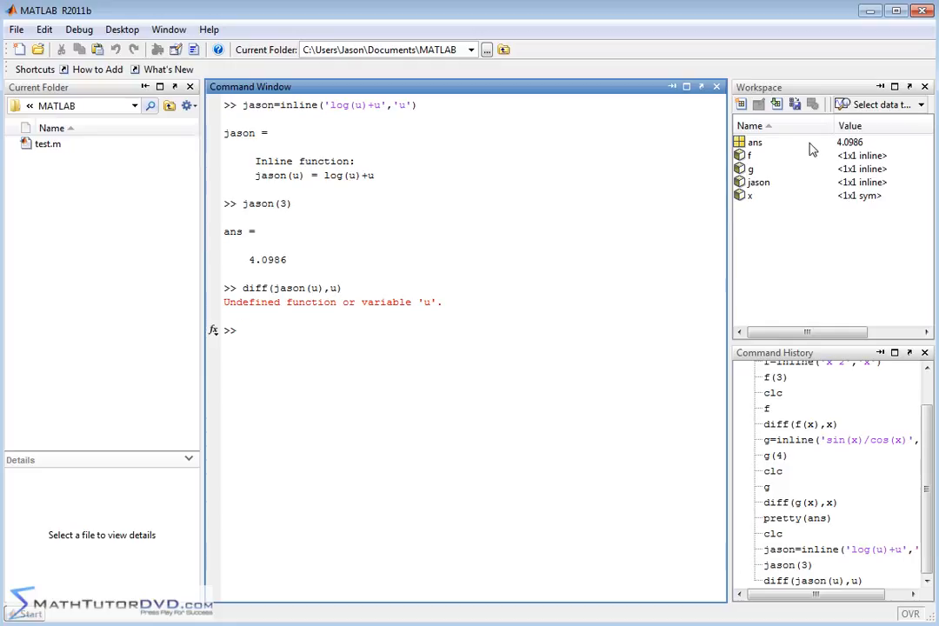
mouse_move(809, 146)
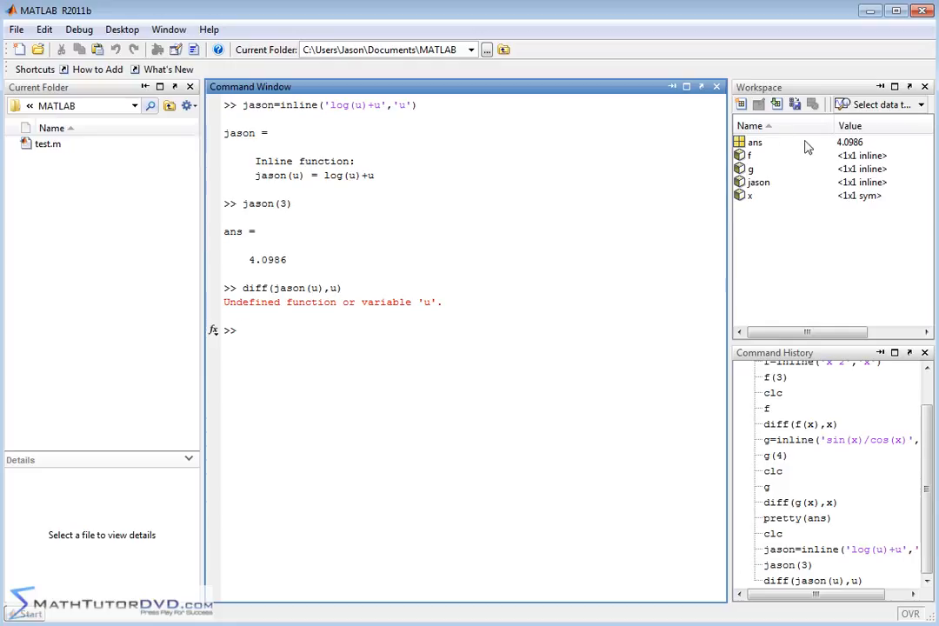
double_click(299, 174)
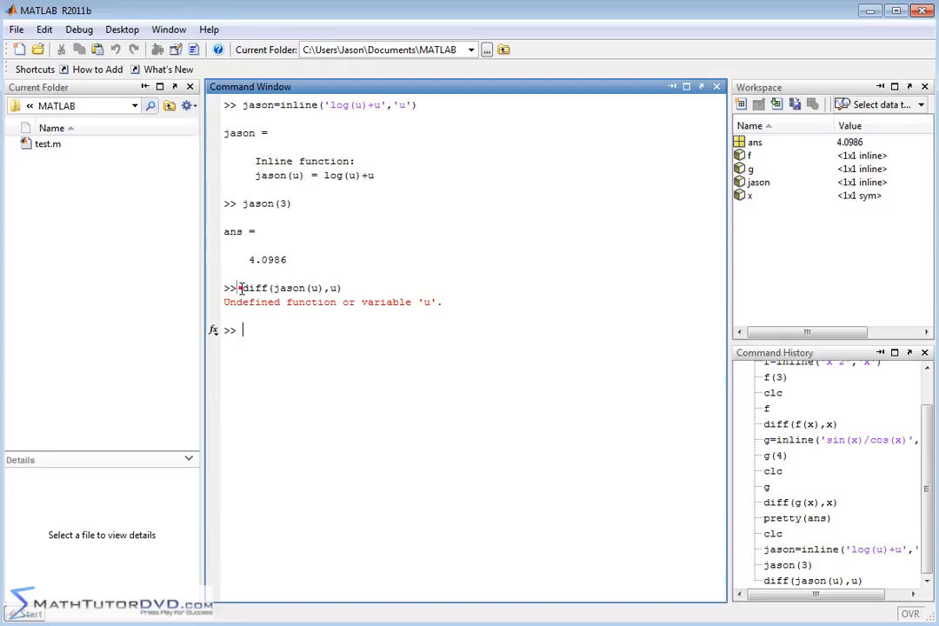
- Declare u symbolic with syms u and recompute diff(jason(u),u) to get 1/u + 1
text(a)
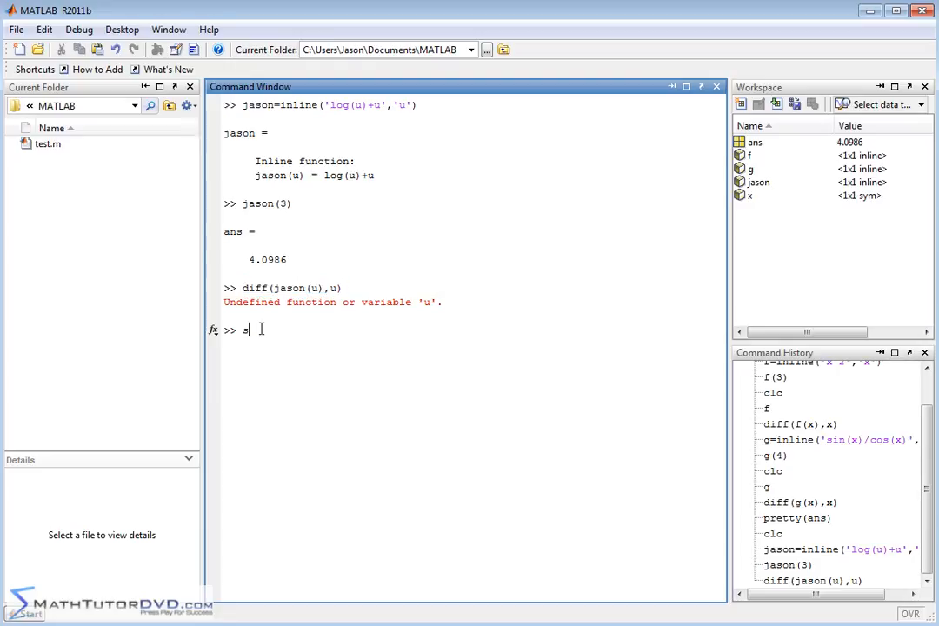
text(syms)
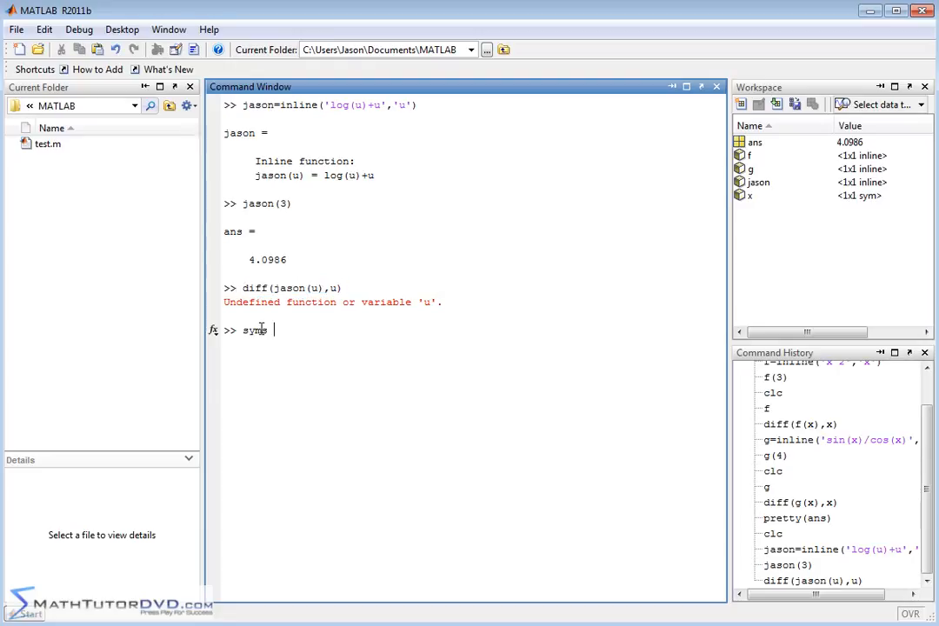
text(u)
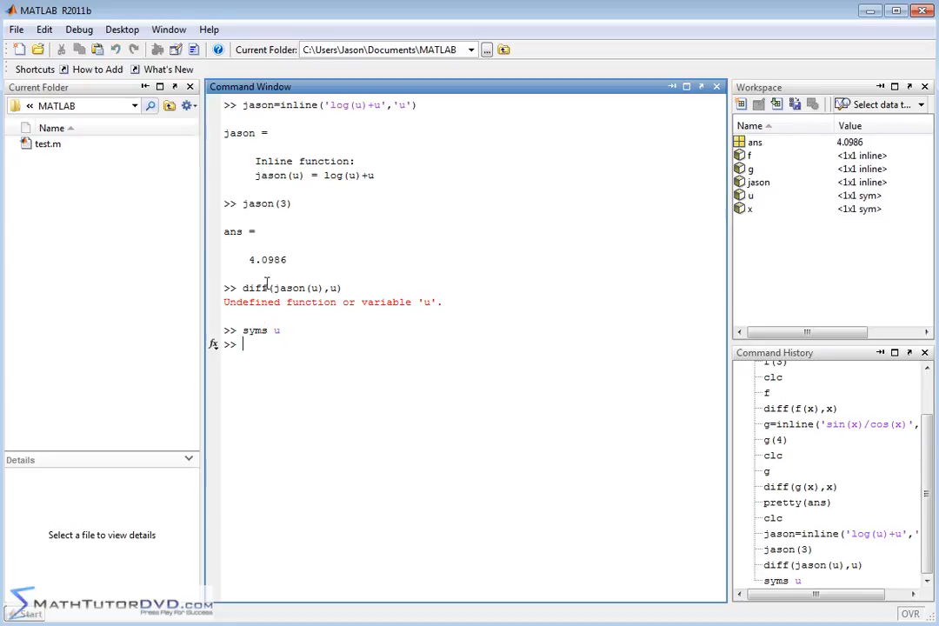
mouse_move(782, 198)
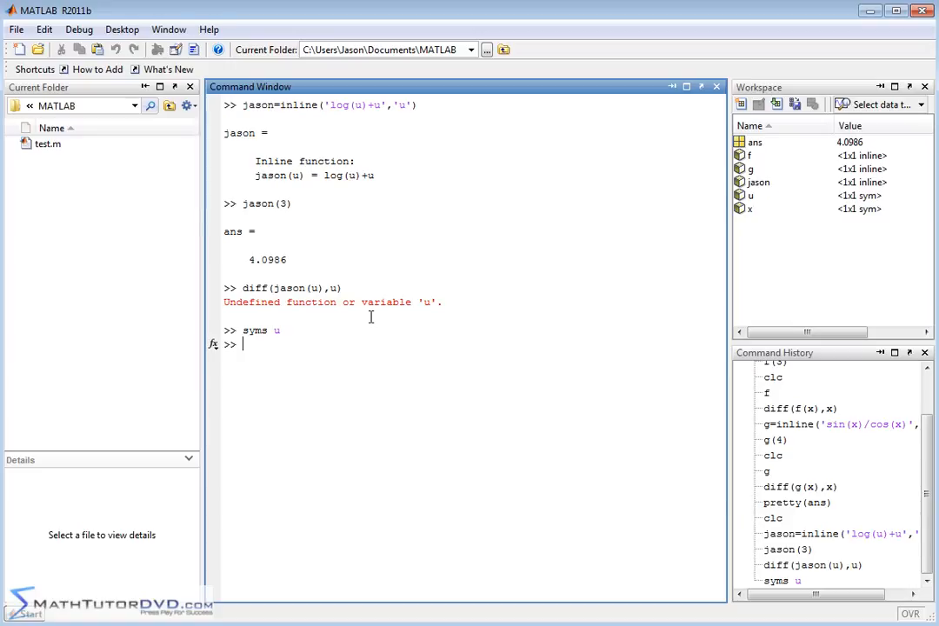
text(diff(jason(u),u))
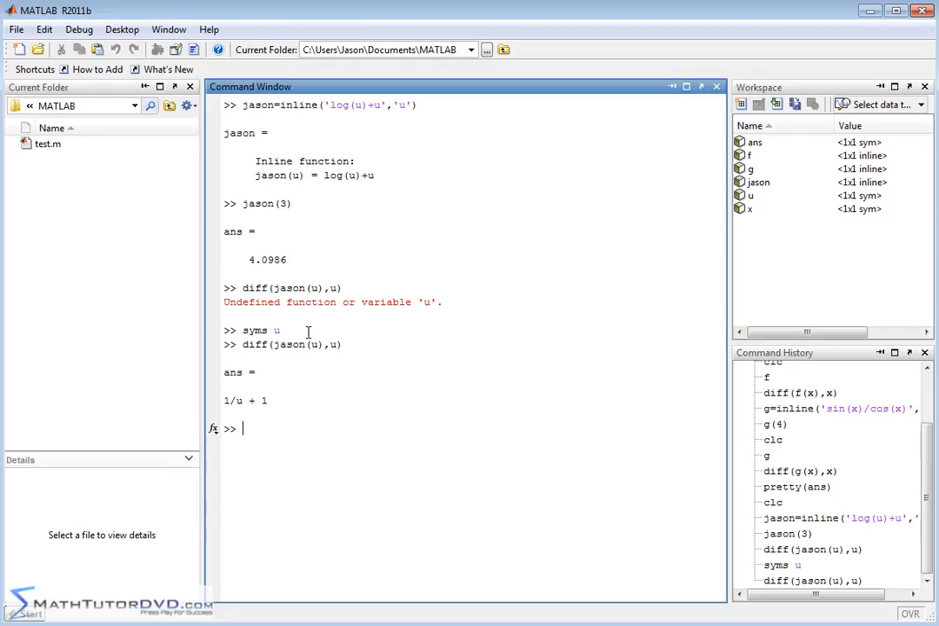
double_click(275, 331)
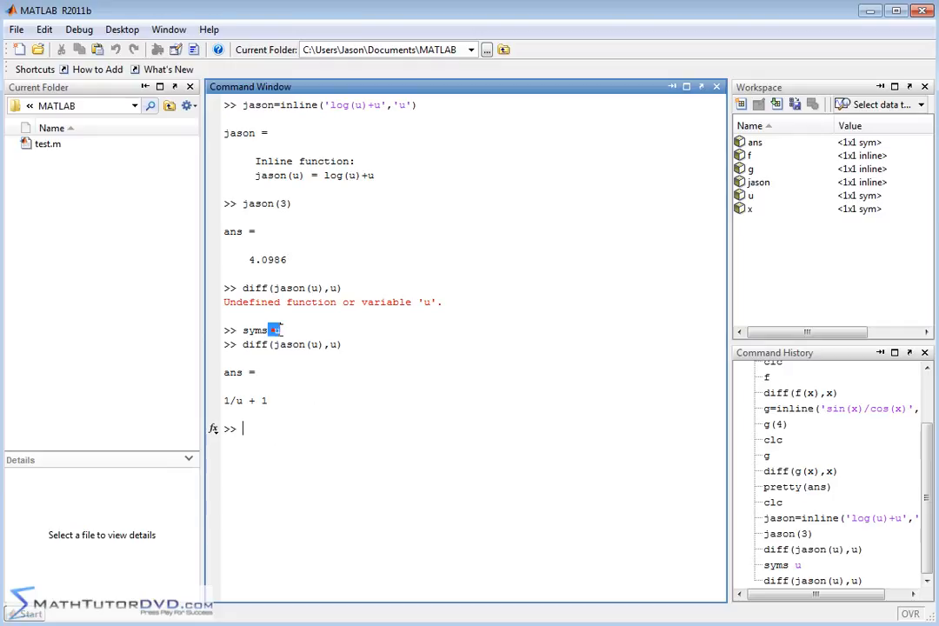